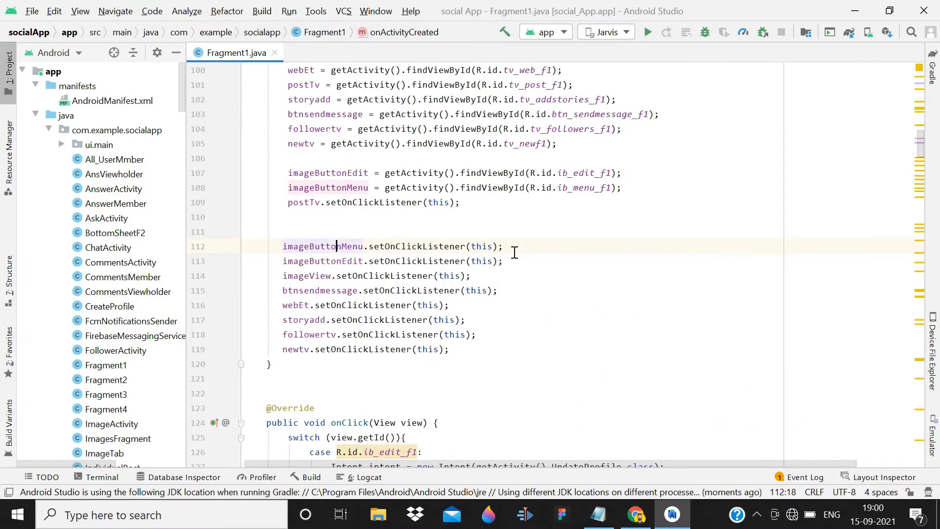
# Step: Scroll Fragment1.java down and place the cursor inside delete's empty onClick body
pyautogui.scroll(-3)
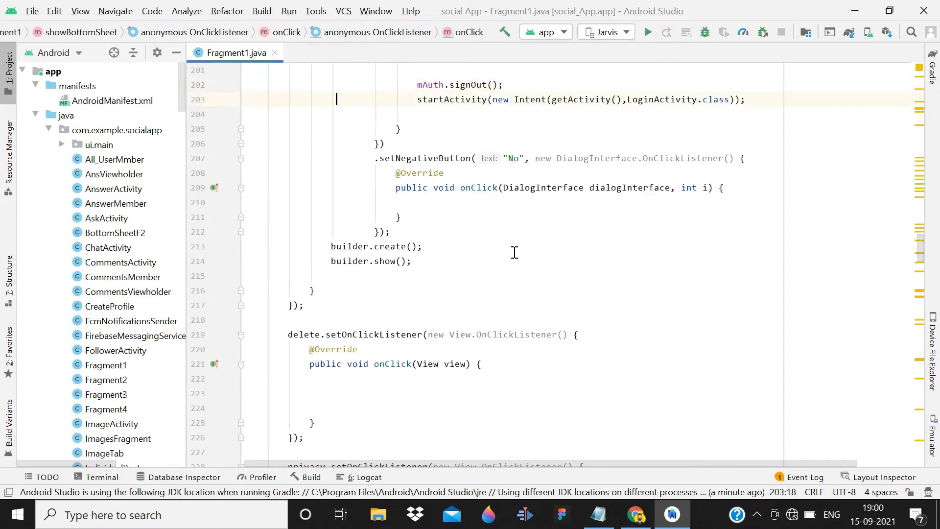
pyautogui.click(425, 338)
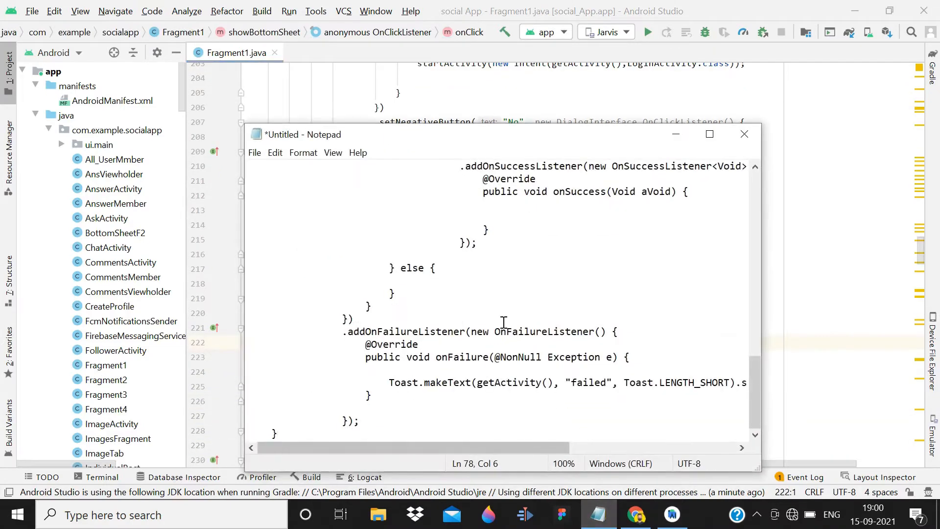
# Step: Copy the AlertDialog builder snippet from Notepad and return to Android Studio
pyautogui.click(708, 134)
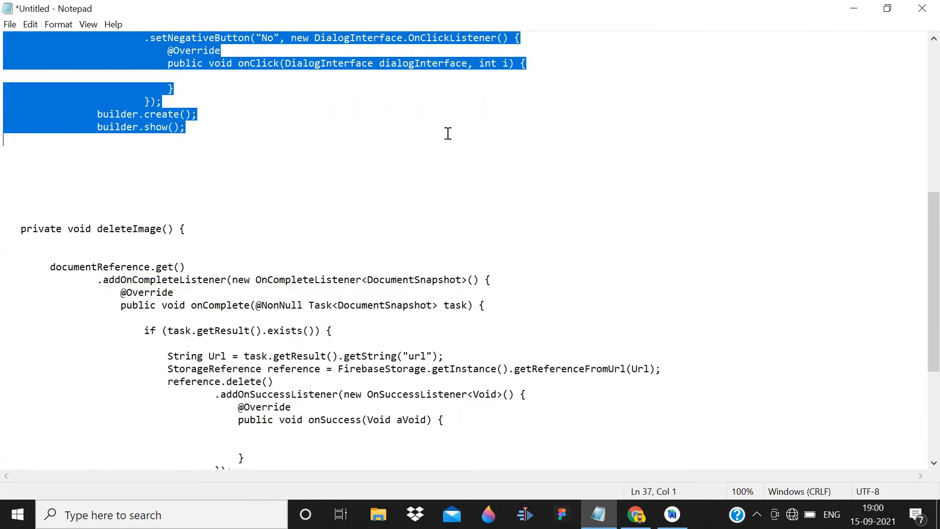
pyautogui.click(670, 514)
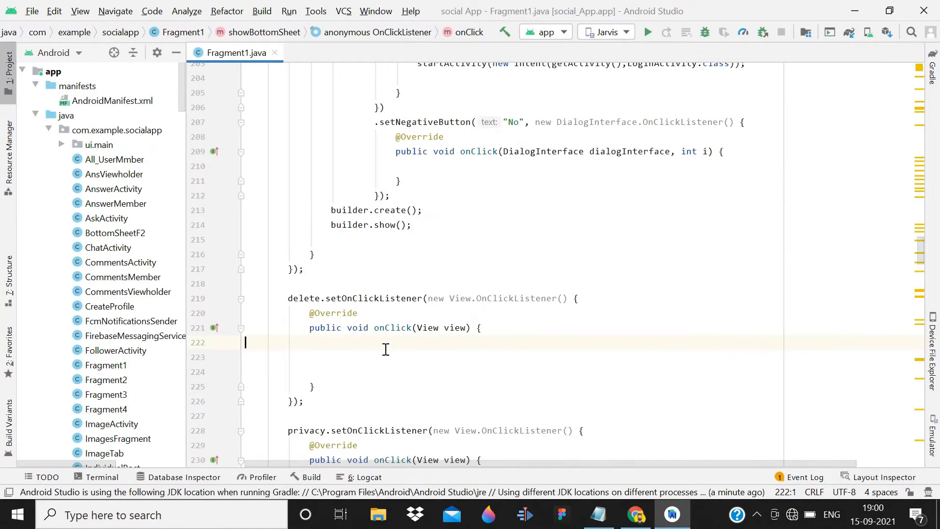
# Step: Make delete show a Delete Profile dialog calling deleteImage() and reference.delete(), with empty deleteImage()
pyautogui.scroll(-3)
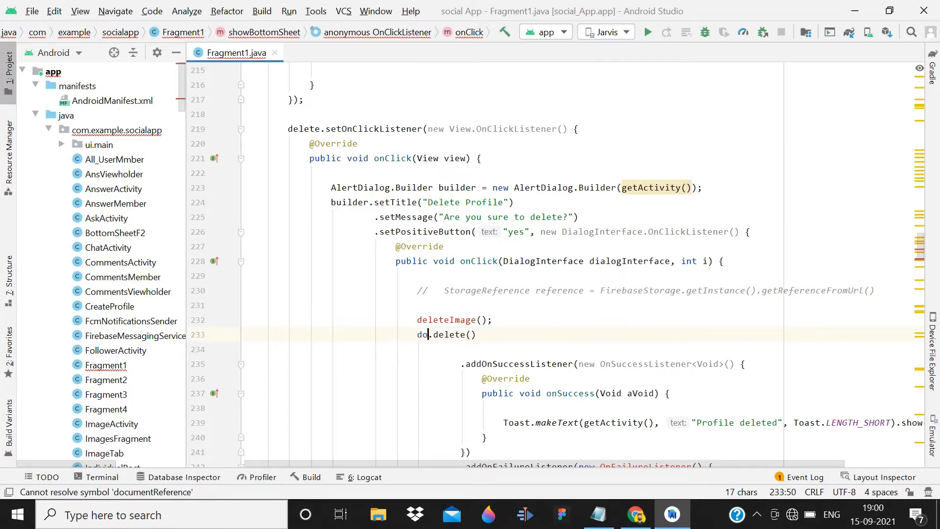
pyautogui.write('c')
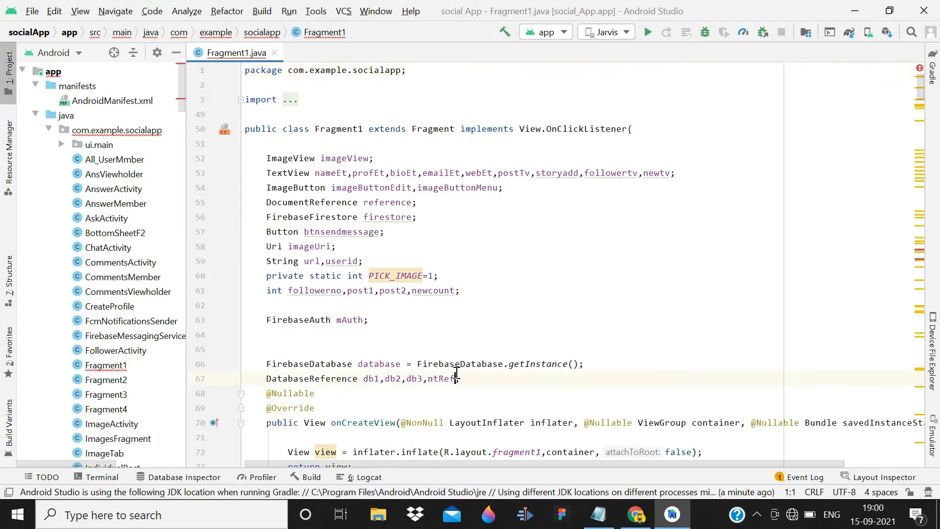
pyautogui.click(453, 422)
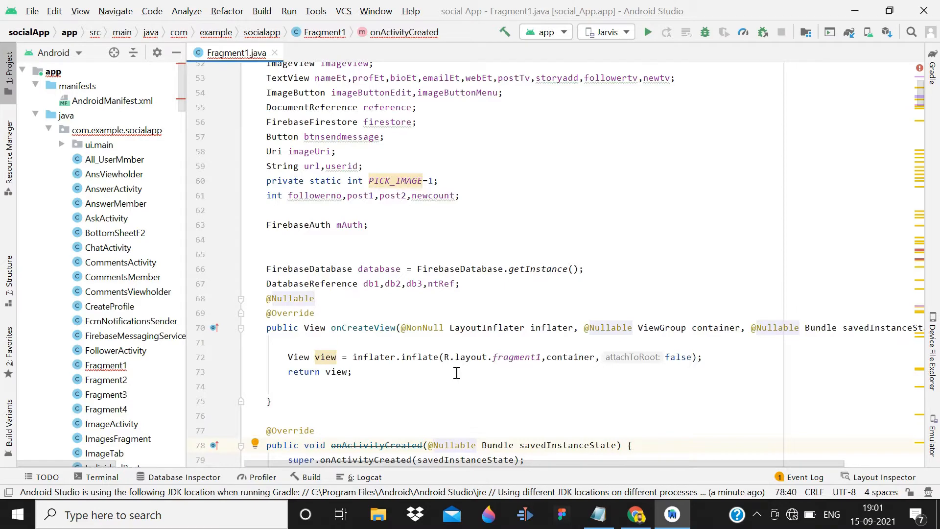
pyautogui.scroll(-3)
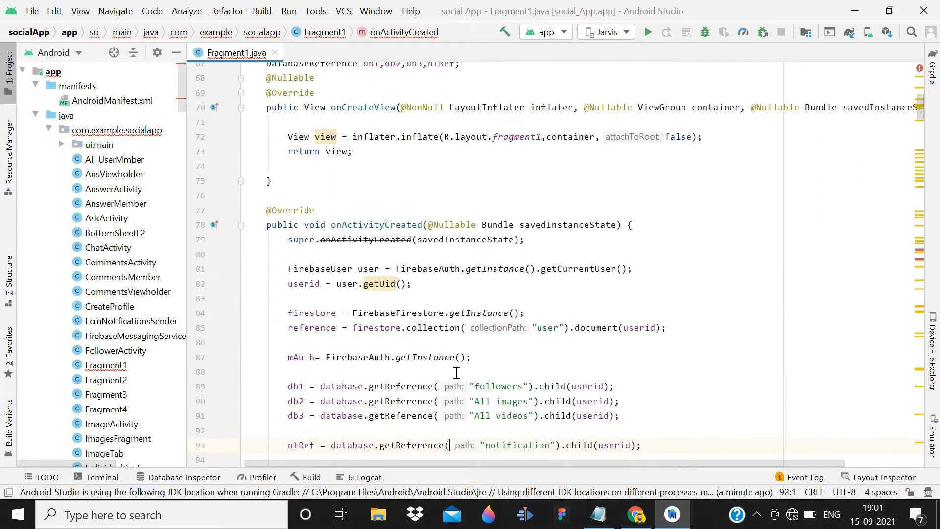
pyautogui.scroll(-3)
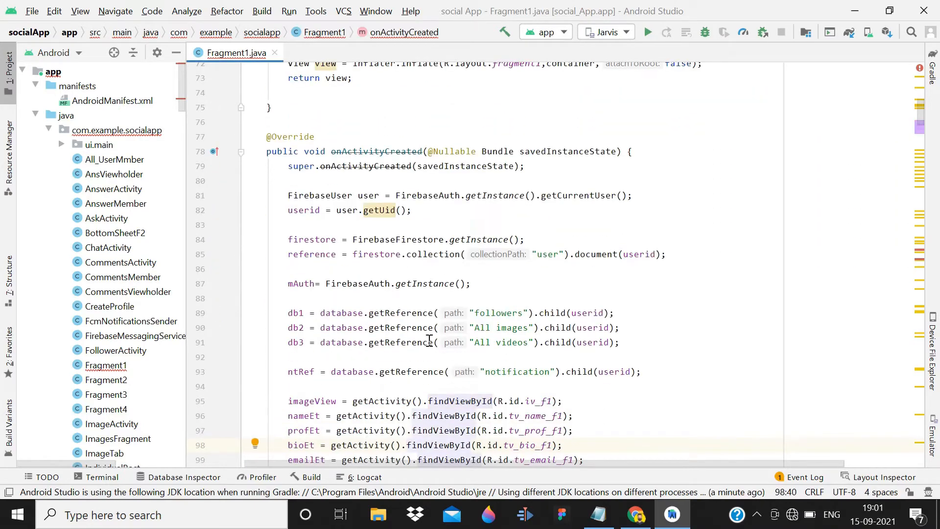
pyautogui.scroll(-3)
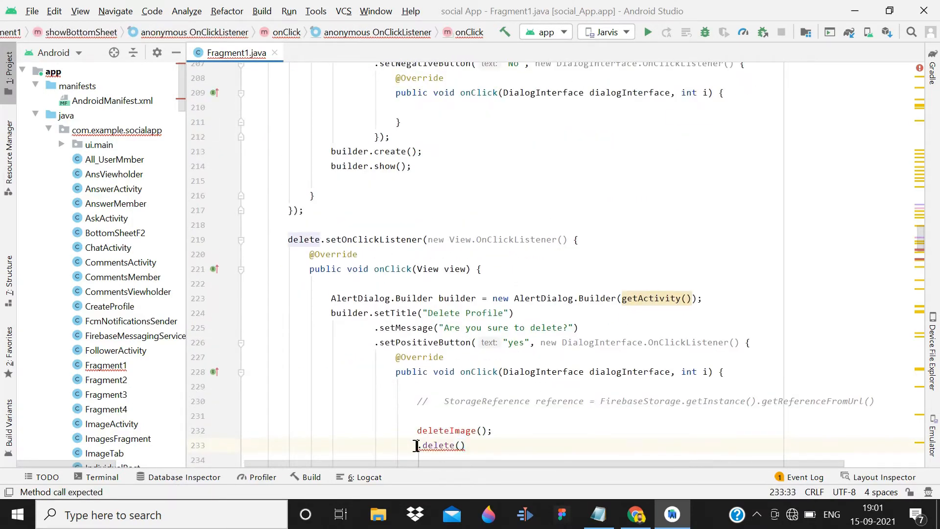
pyautogui.write('reference')
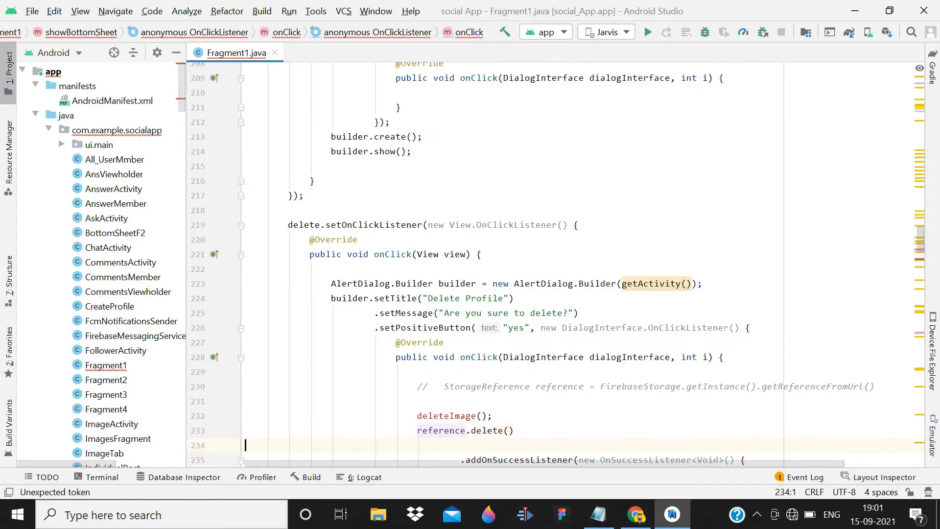
pyautogui.scroll(-3)
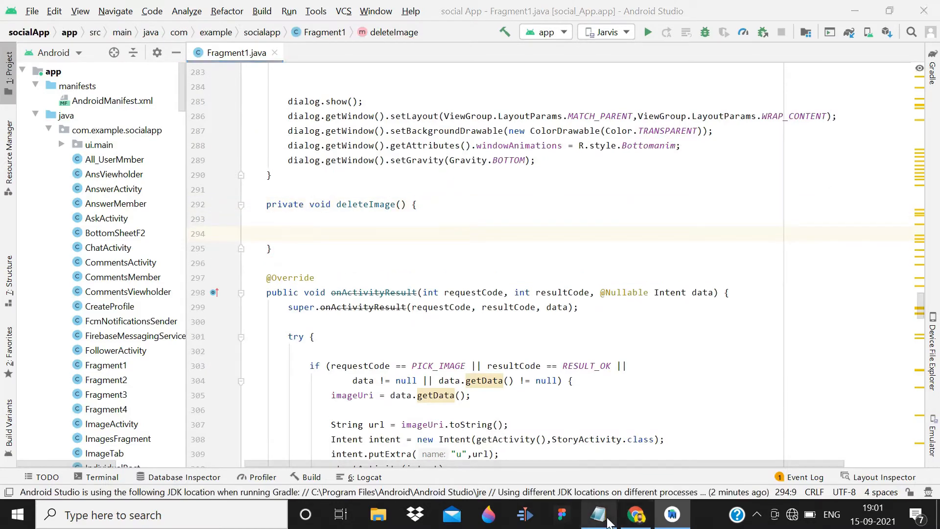
# Step: Copy the documentReference.get() deleteImage body from Notepad and return to Android Studio
pyautogui.click(598, 514)
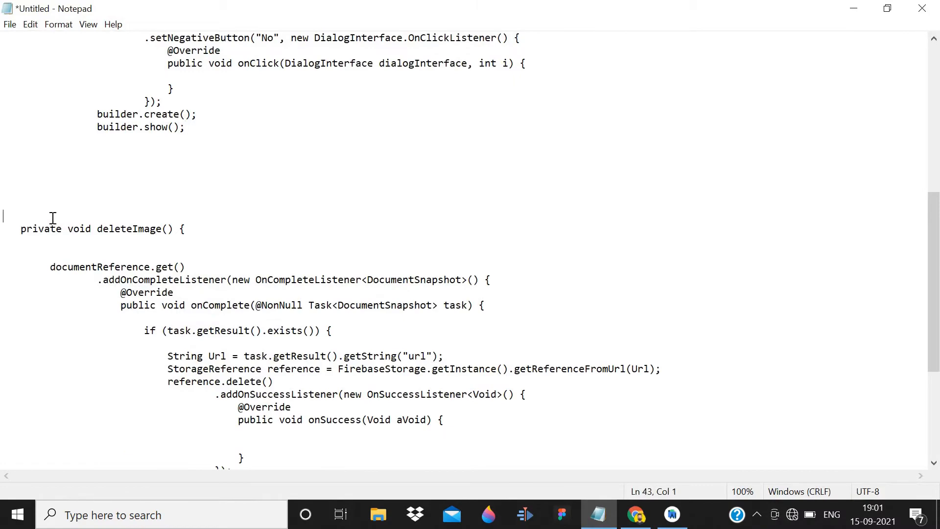
pyautogui.moveTo(50, 177); pyautogui.dragTo(108, 457)
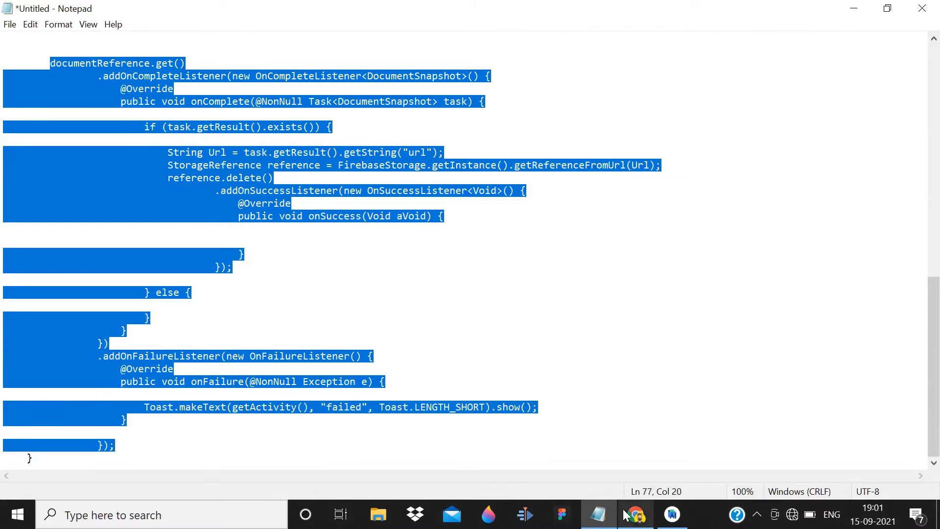
pyautogui.click(671, 515)
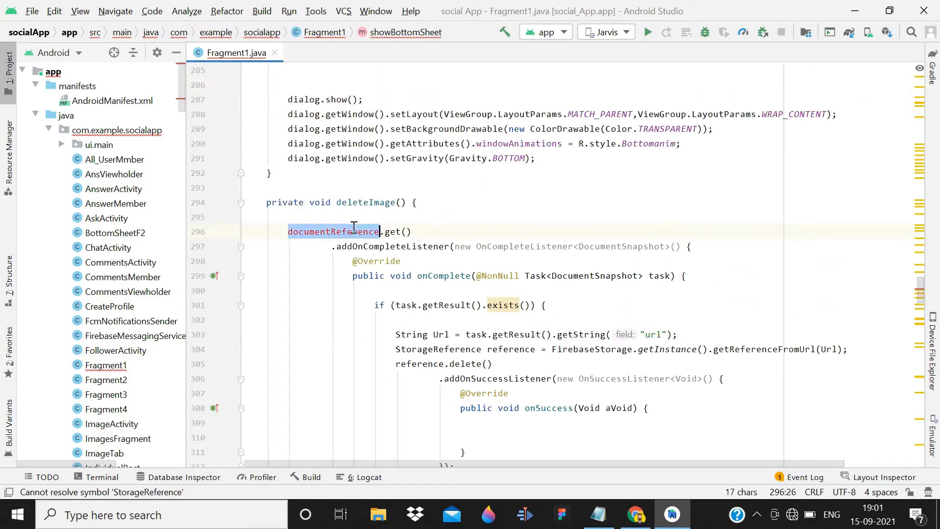
# Step: Paste the url lookup-and-delete code into deleteImage(), calling get() on reference
pyautogui.write('re')
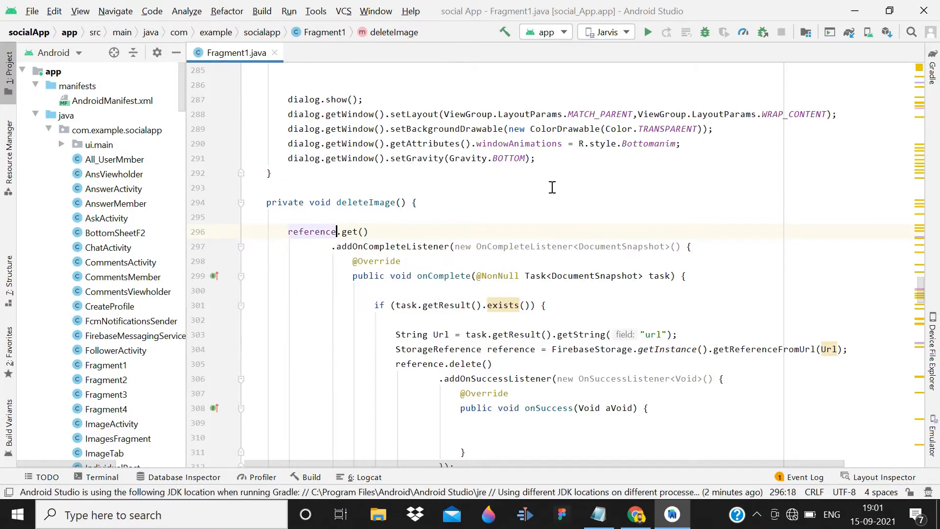
pyautogui.scroll(-3)
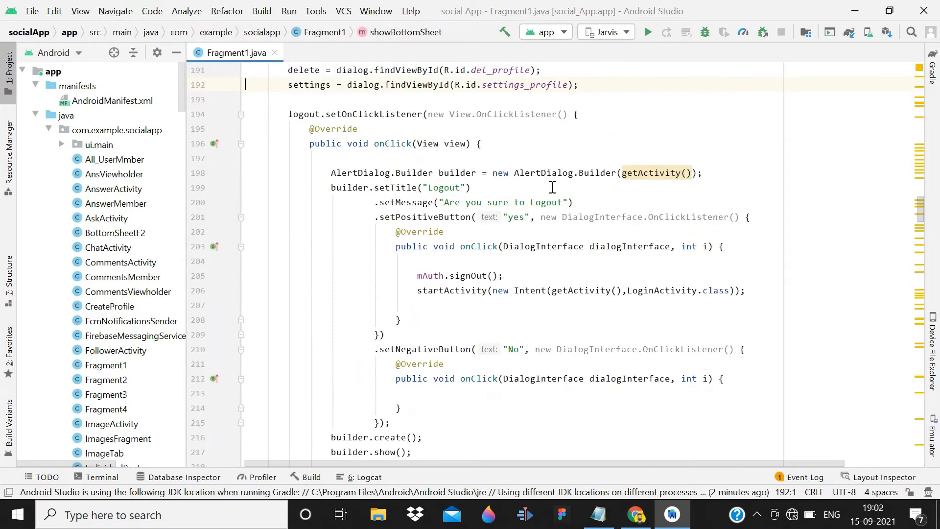
# Step: Store the FCM token under a 'Token' node in MainActivity's getReference() call
pyautogui.click(505, 276)
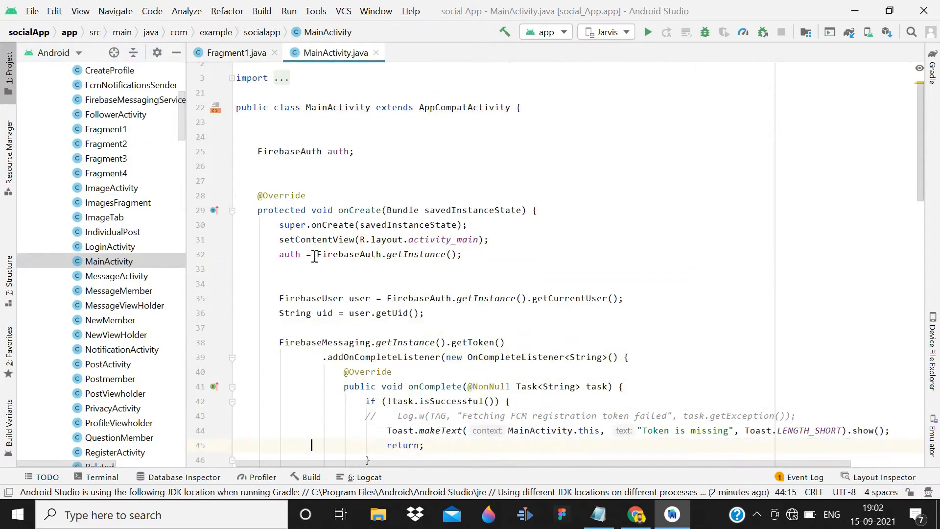
pyautogui.scroll(-3)
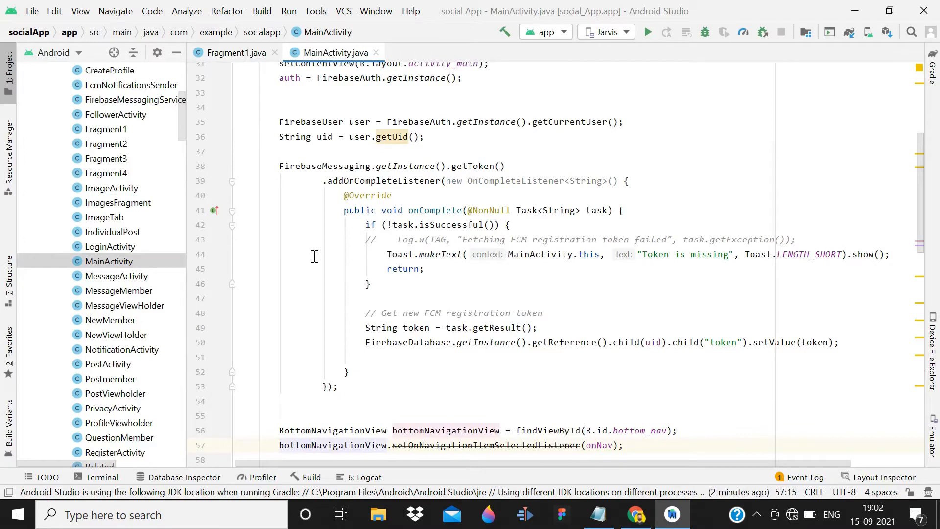
pyautogui.scroll(-3)
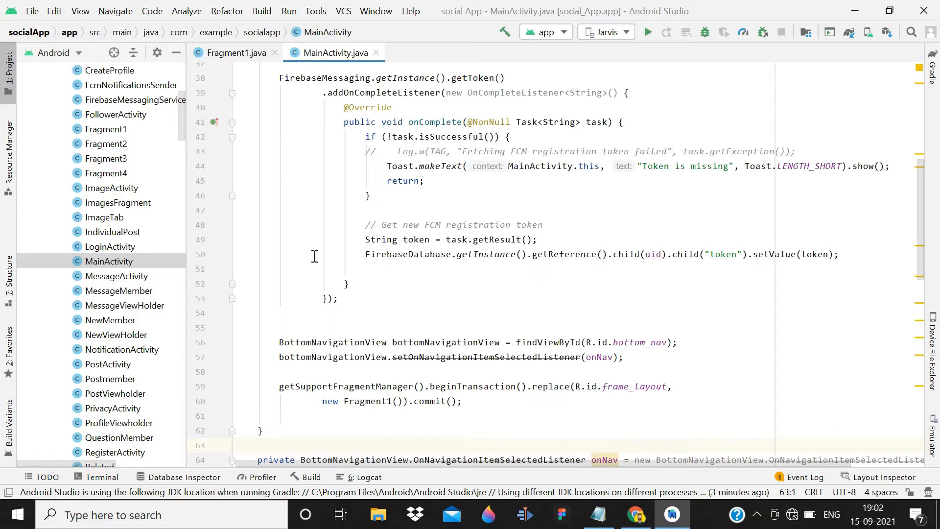
pyautogui.moveTo(358, 255)
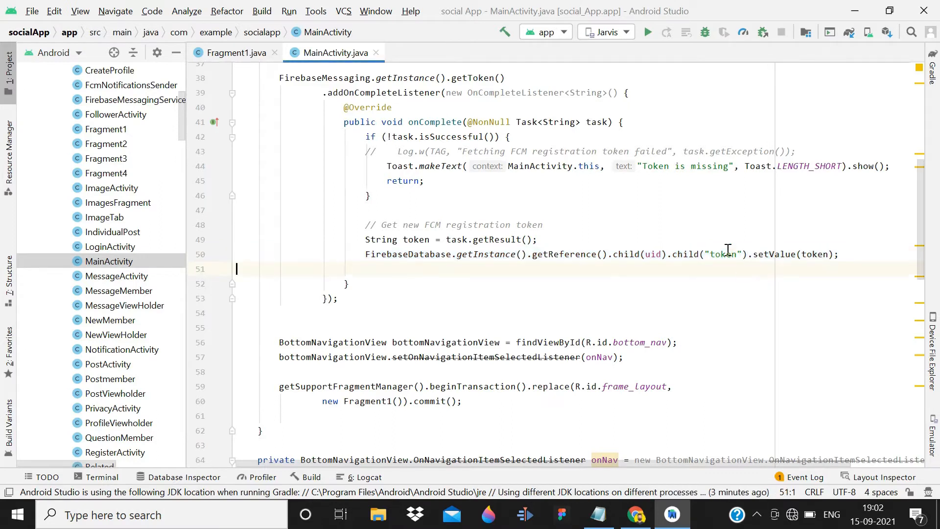
pyautogui.click(724, 253)
pyautogui.write('"T')
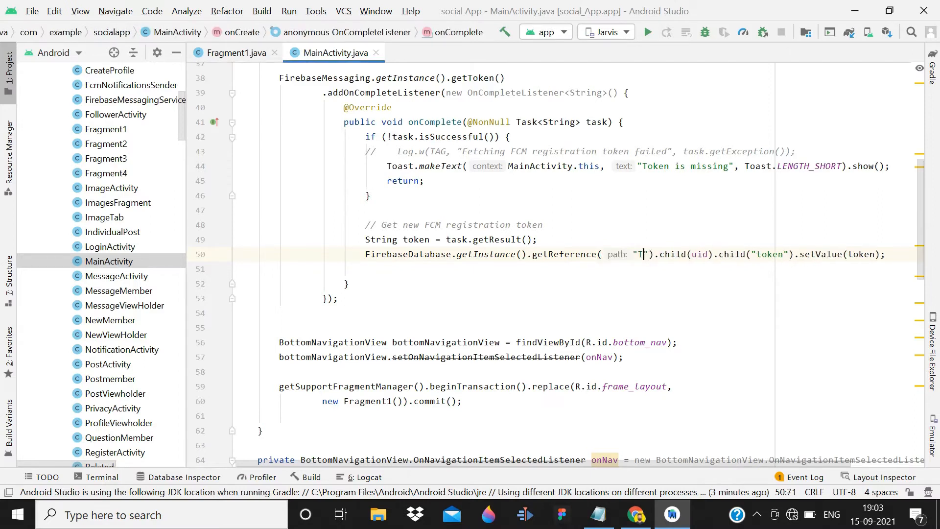
pyautogui.write('oken')
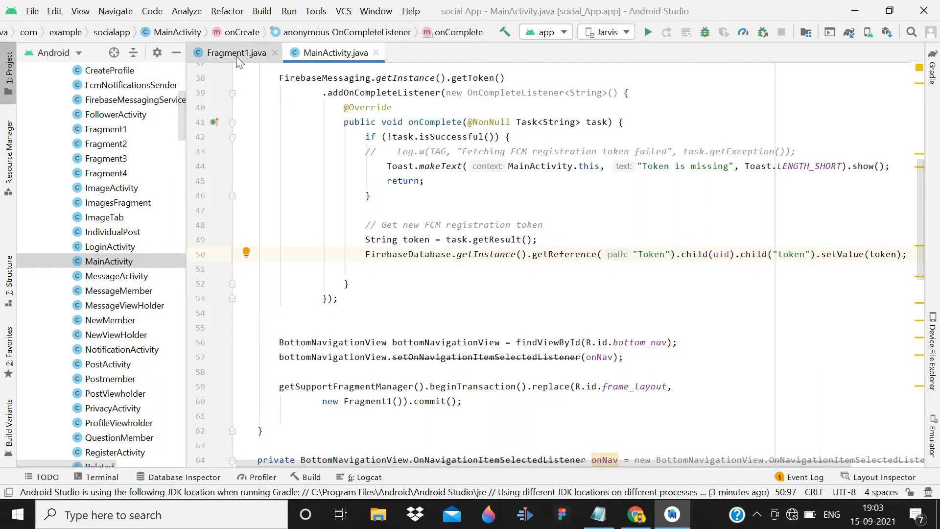
# Step: Copy MainActivity's token-saving line for Fragment1's logout handler
pyautogui.scroll(3)
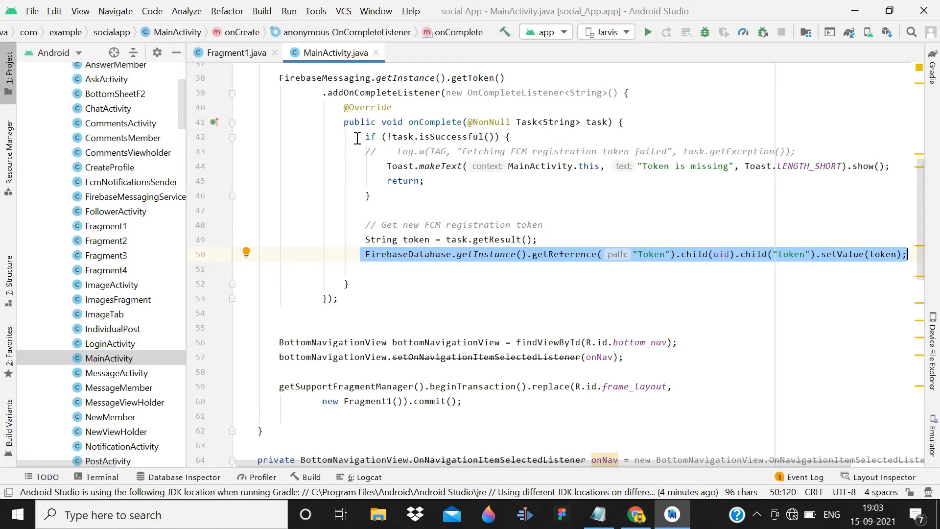
pyautogui.scroll(-3)
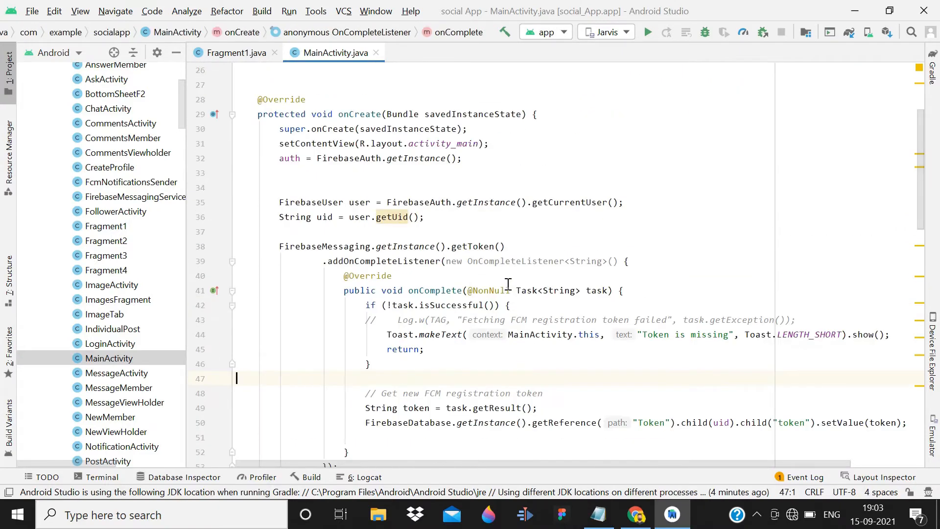
pyautogui.click(236, 53)
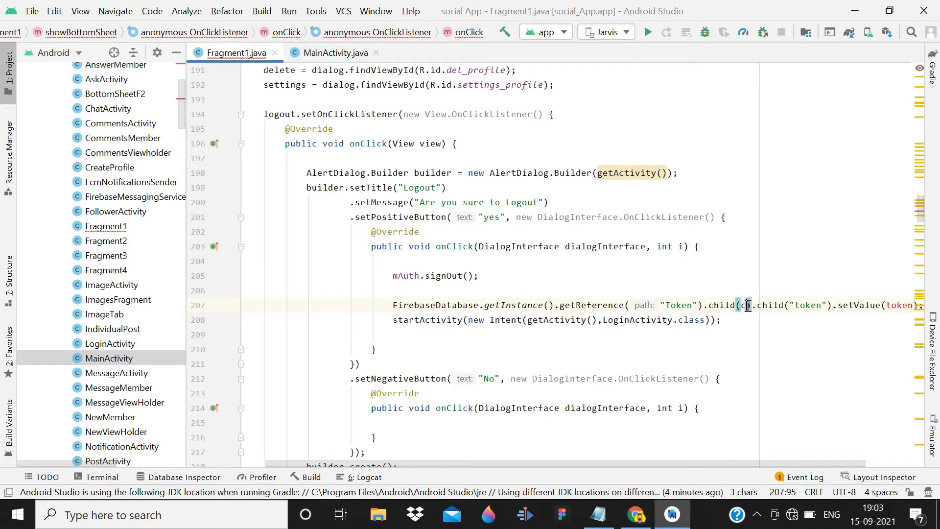
# Step: Make Fragment1's logout line remove the user's token under Token with removeValue()
pyautogui.write('cu')
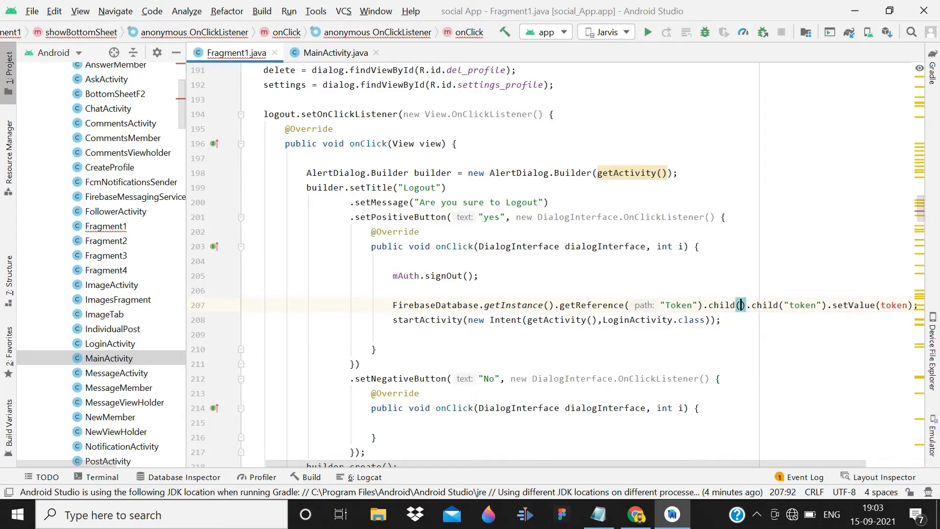
pyautogui.write('userid')
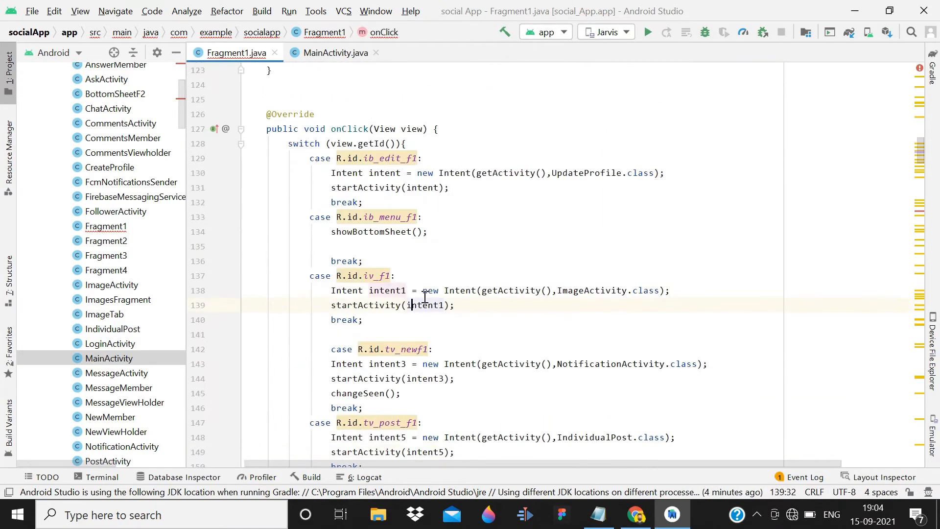
pyautogui.scroll(-3)
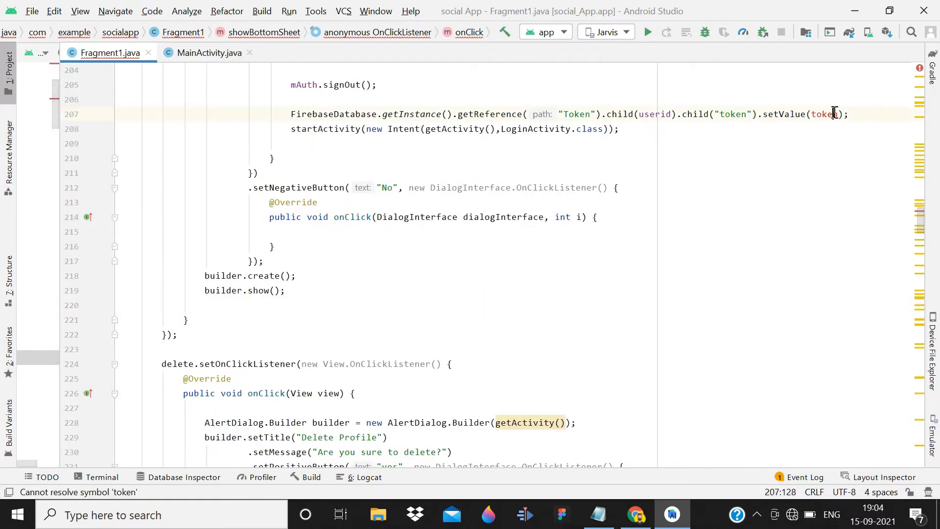
pyautogui.press('BackSpace')
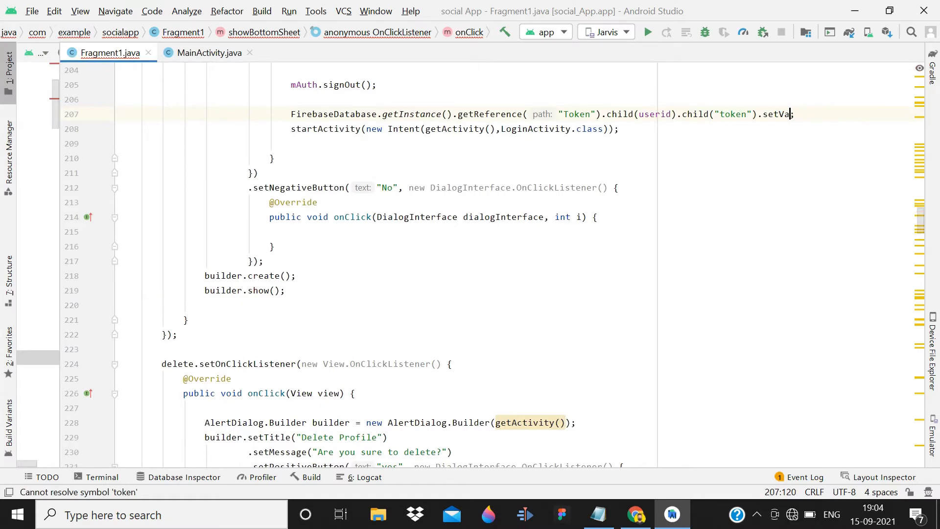
pyautogui.write('removeValue()')
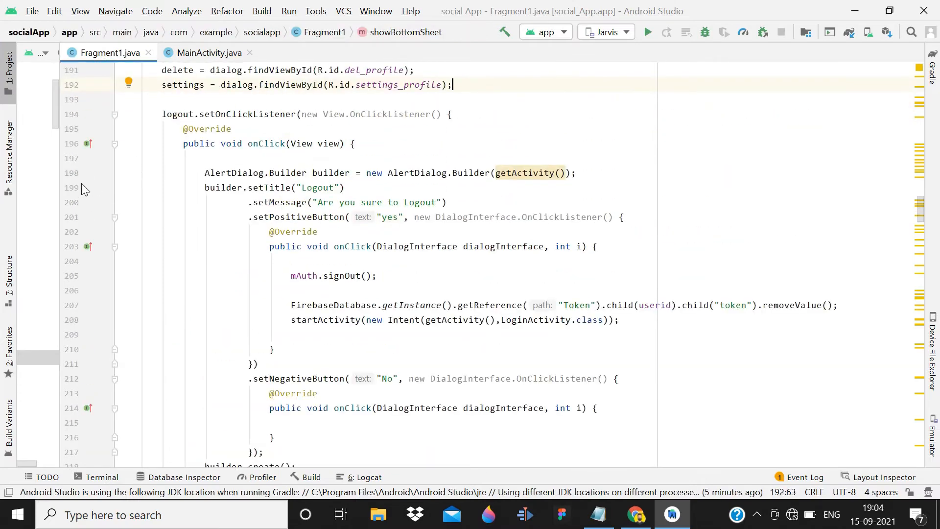
# Step: Check Fragment1's 'Token' path against MainActivity's token path
pyautogui.click(8, 67)
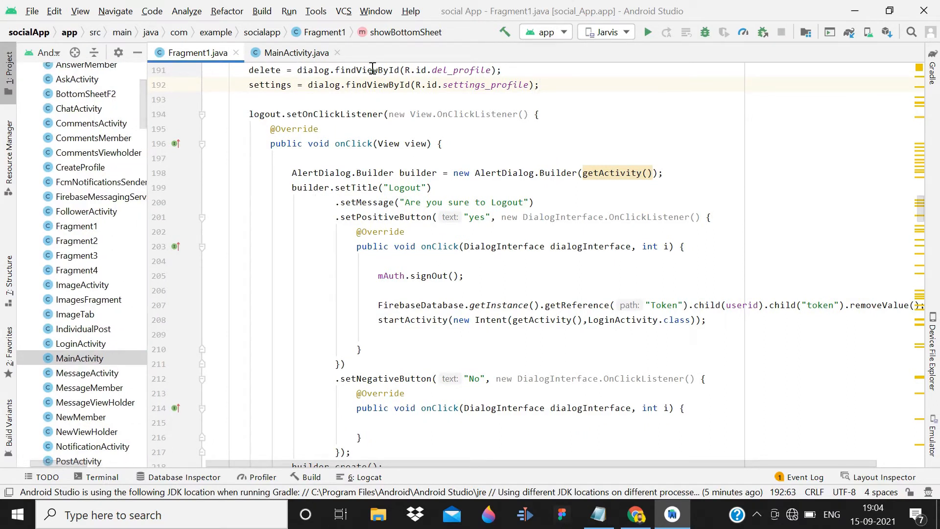
pyautogui.doubleClick(662, 304)
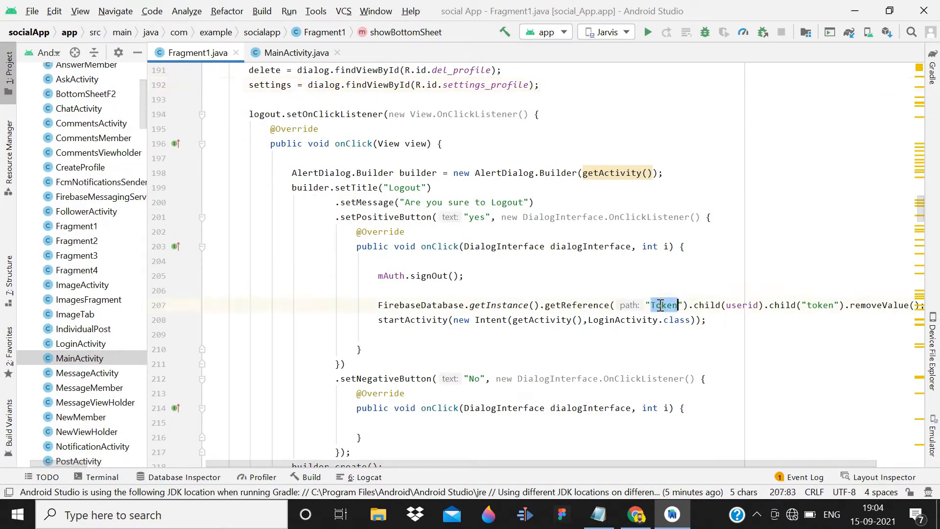
pyautogui.click(294, 53)
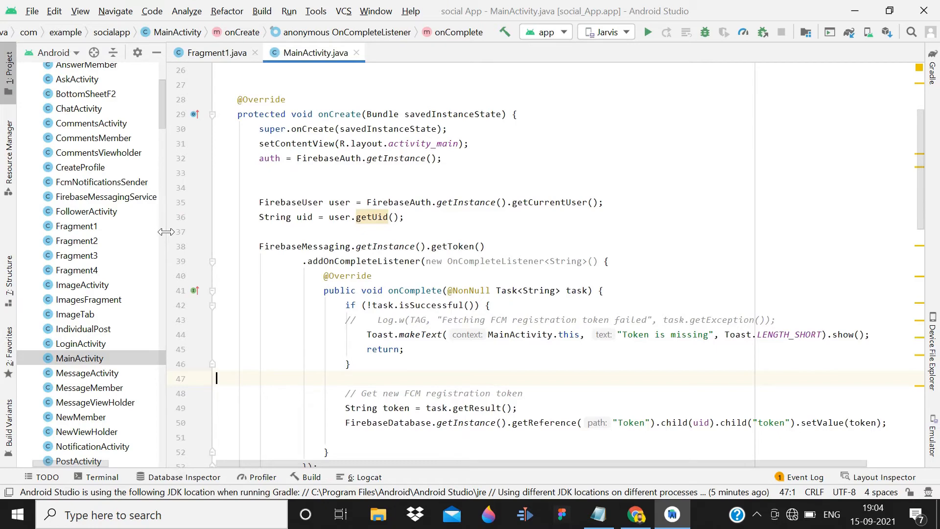
# Step: Open Fragment4.java and scroll through its post options dialog to the delete and download handlers
pyautogui.click(76, 270)
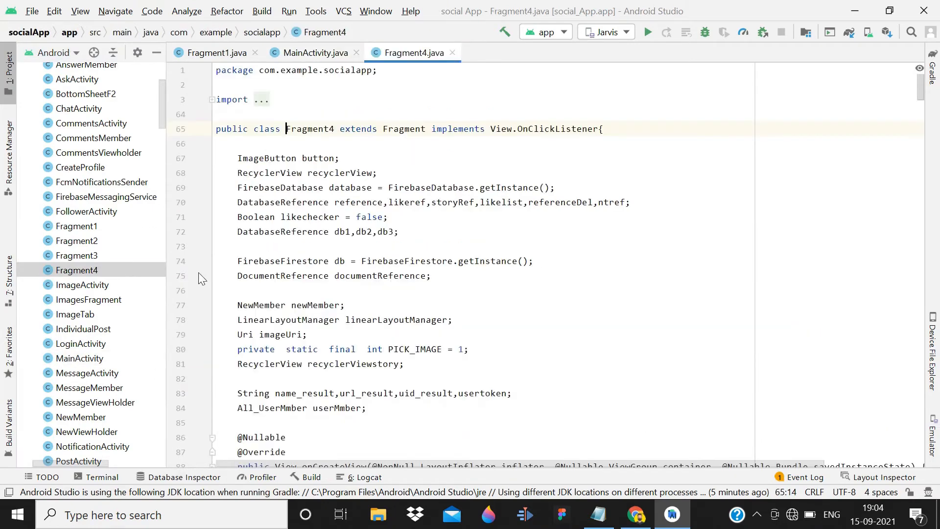
pyautogui.scroll(-3)
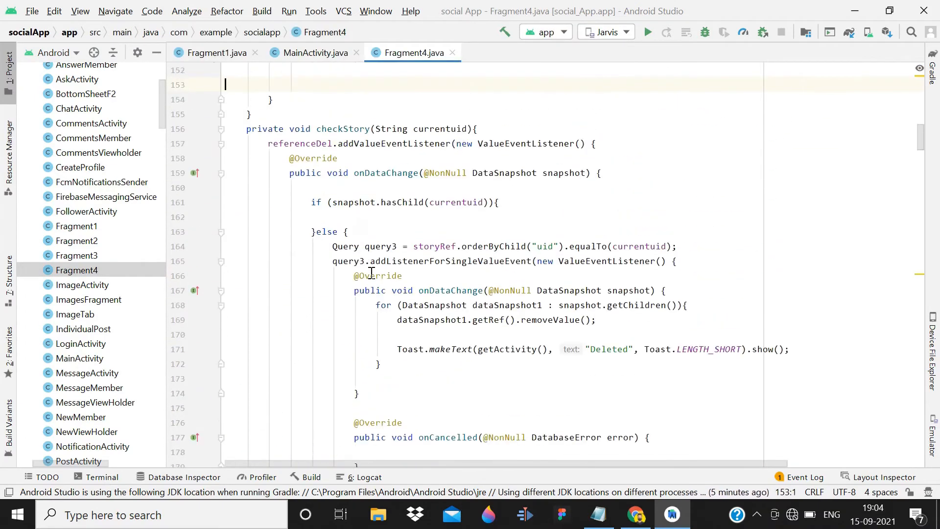
pyautogui.scroll(-3)
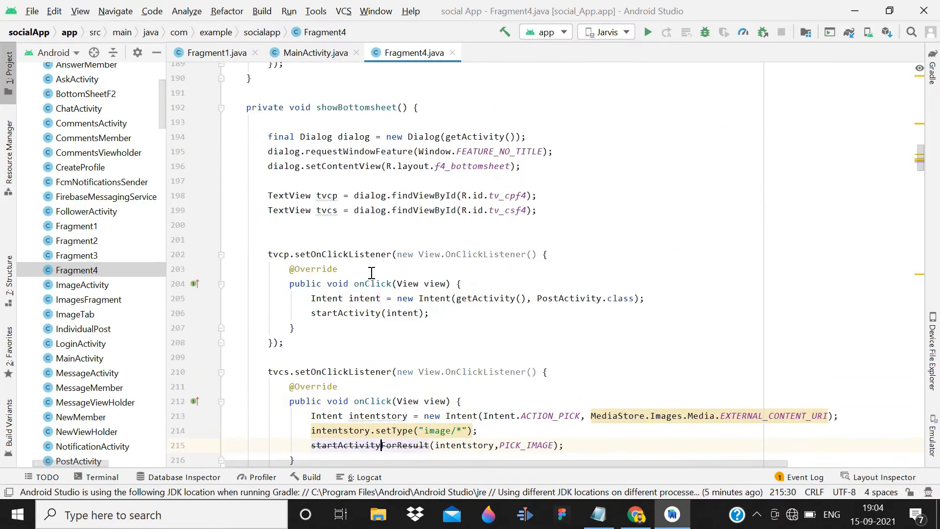
pyautogui.scroll(-3)
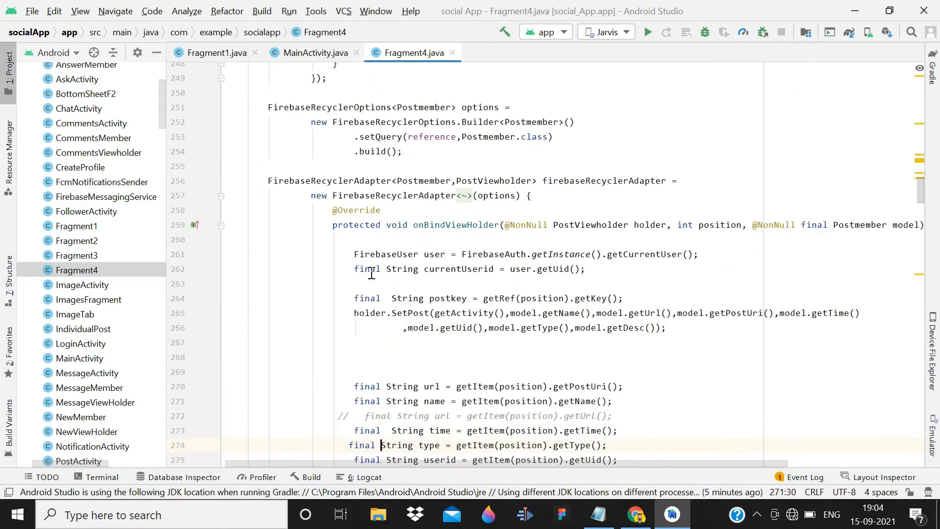
pyautogui.scroll(-3)
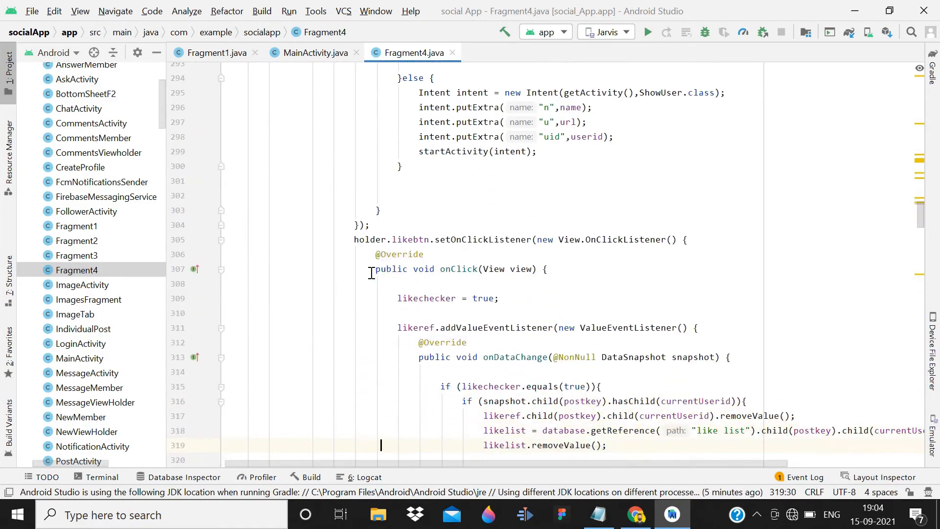
pyautogui.scroll(-3)
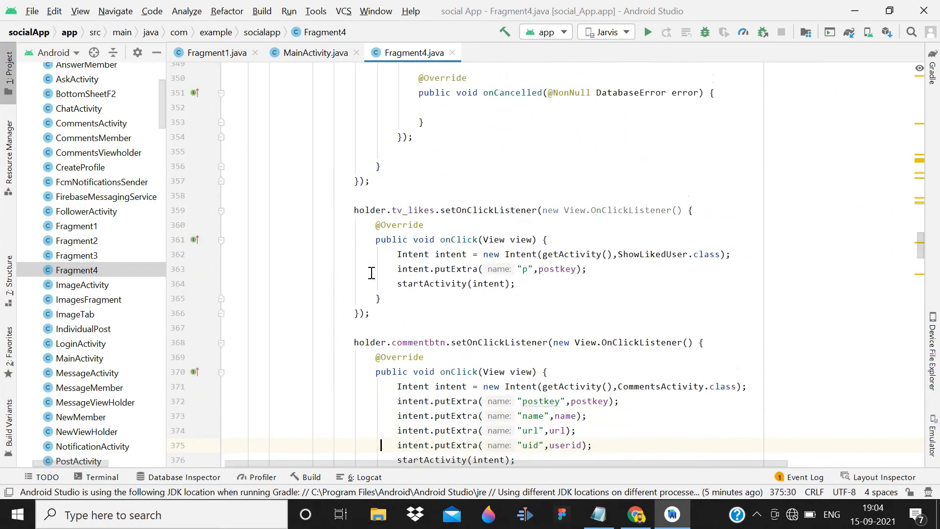
pyautogui.scroll(-3)
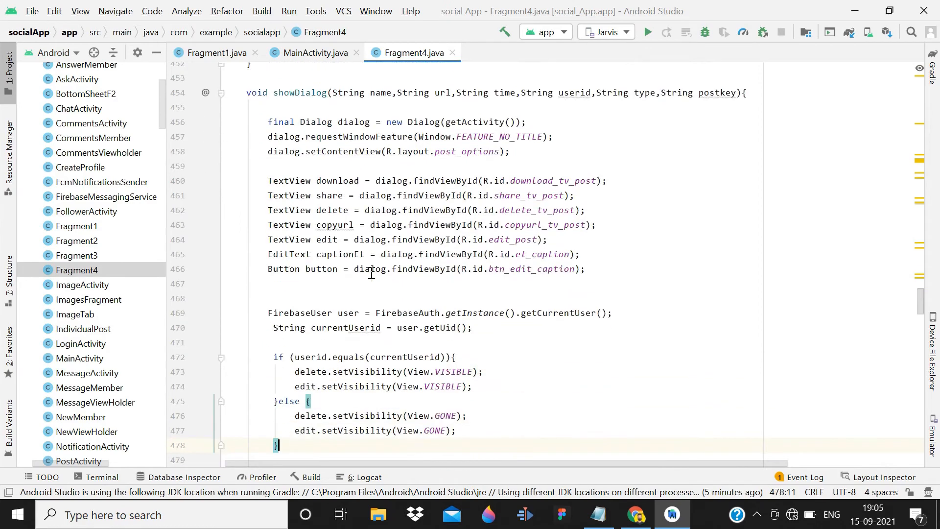
pyautogui.scroll(-3)
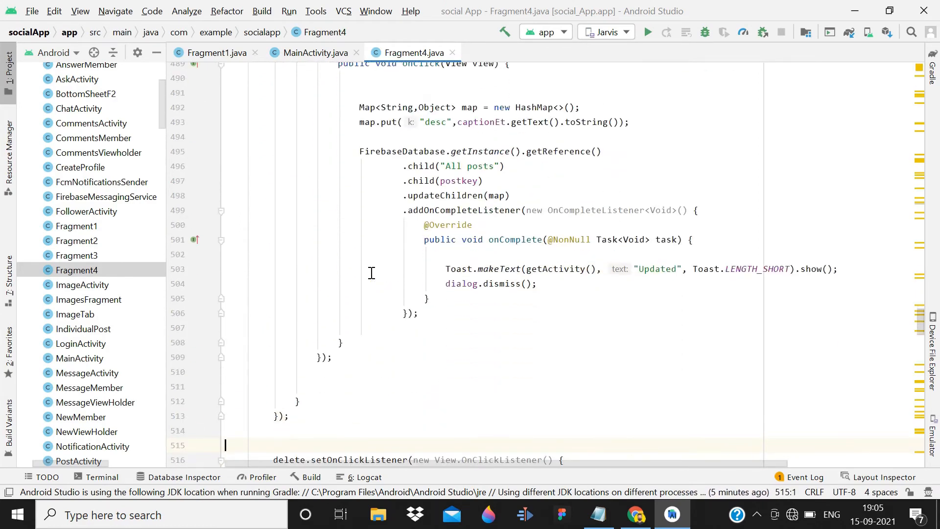
pyautogui.scroll(-3)
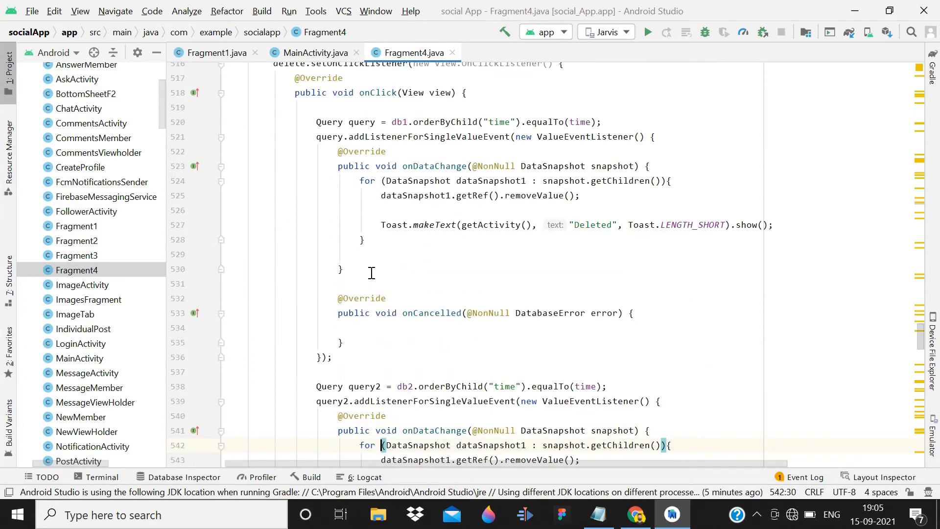
pyautogui.scroll(-3)
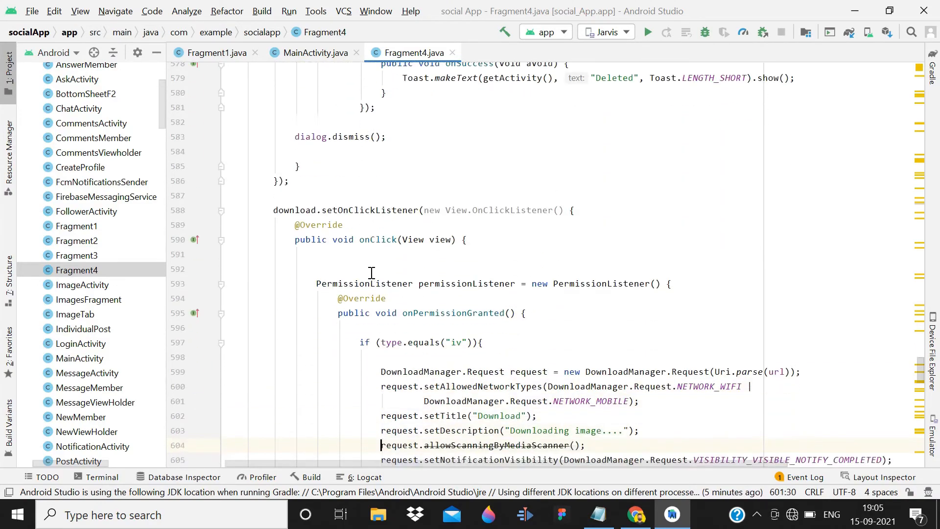
pyautogui.scroll(-3)
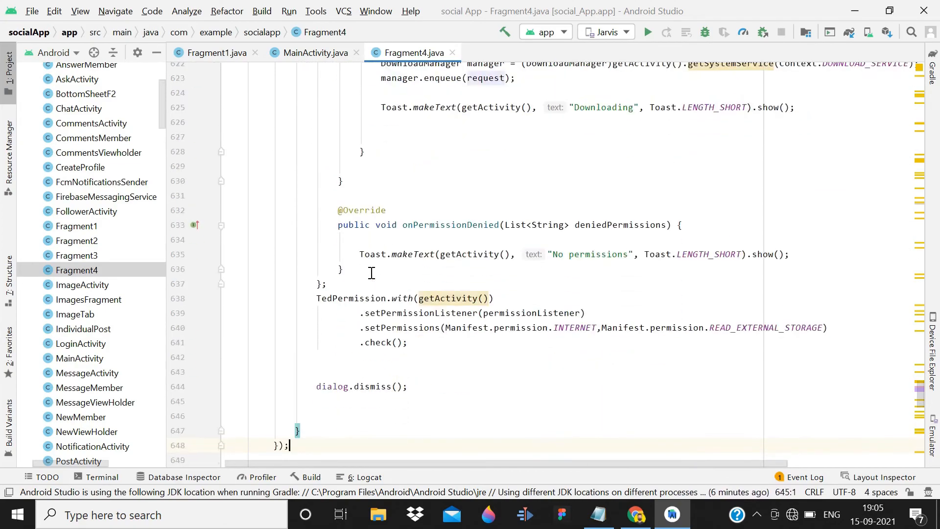
pyautogui.scroll(-3)
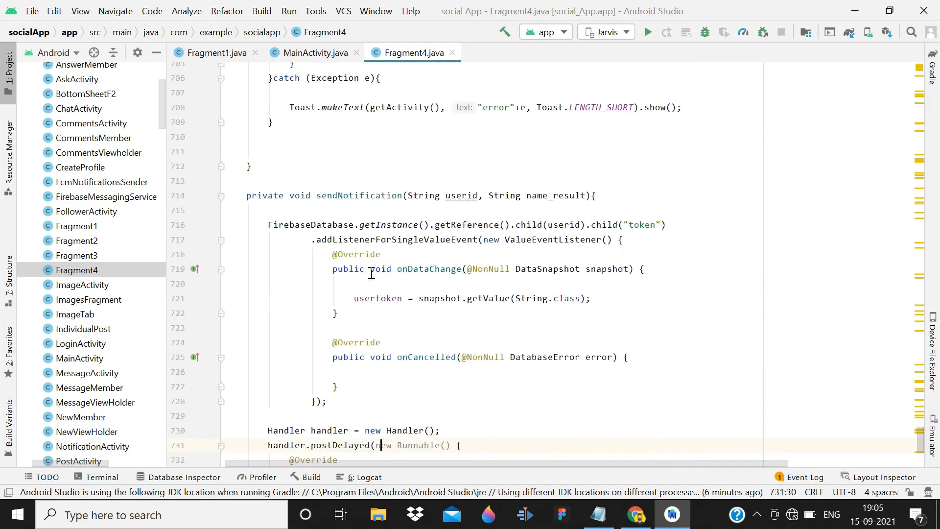
pyautogui.scroll(-3)
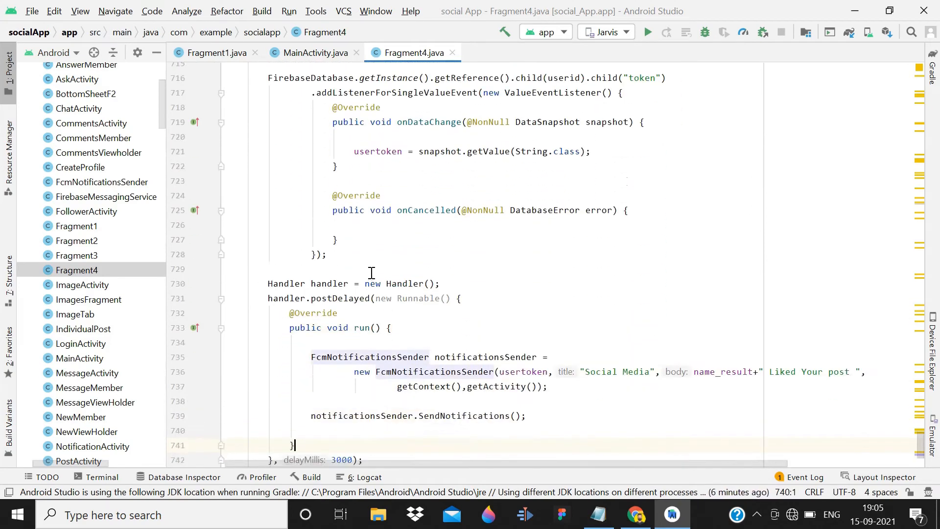
pyautogui.scroll(-3)
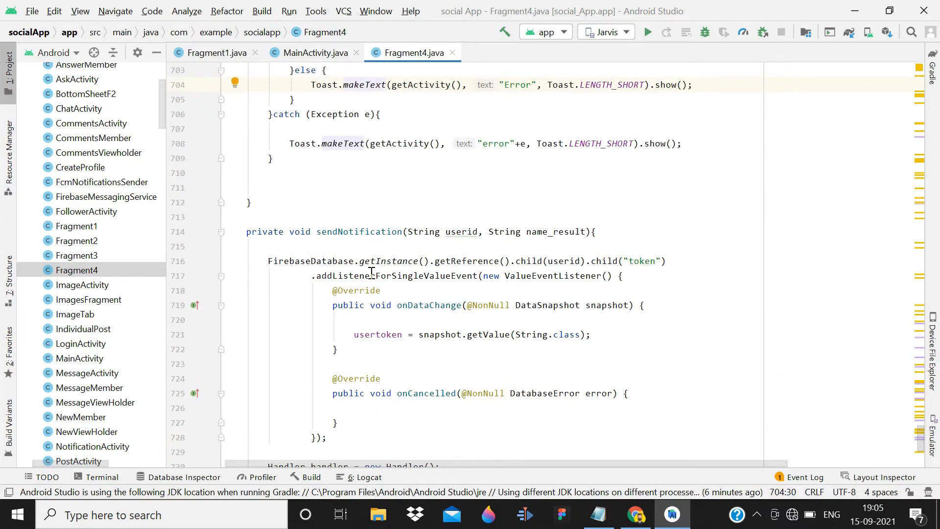
pyautogui.moveTo(279, 256)
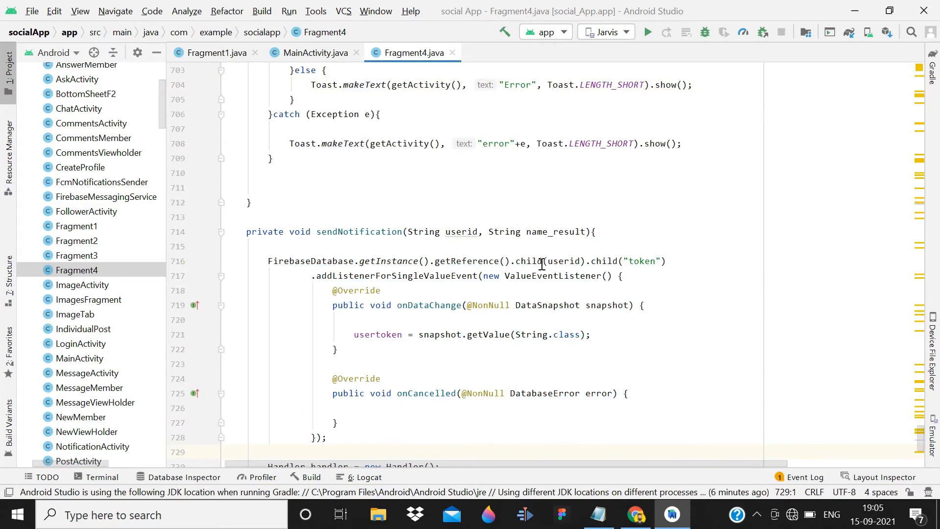
# Step: Set the getReference() path in Fragment4's sendNotification to 'Token'
pyautogui.click(320, 261)
pyautogui.write('"To')
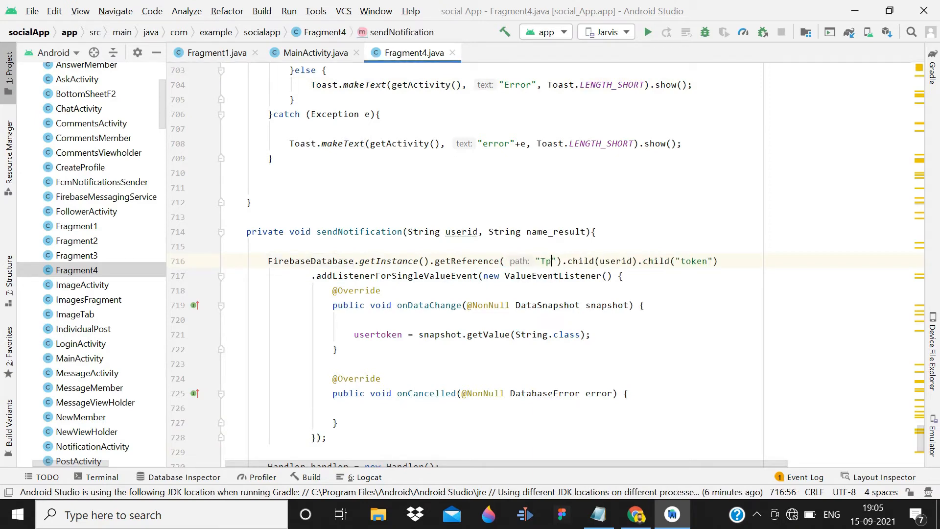
pyautogui.write('oken')
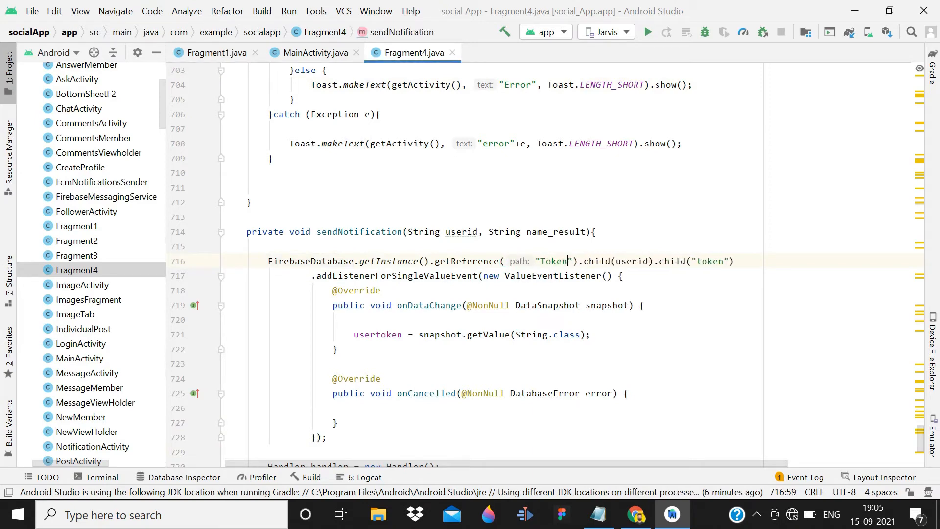
pyautogui.doubleClick(552, 261)
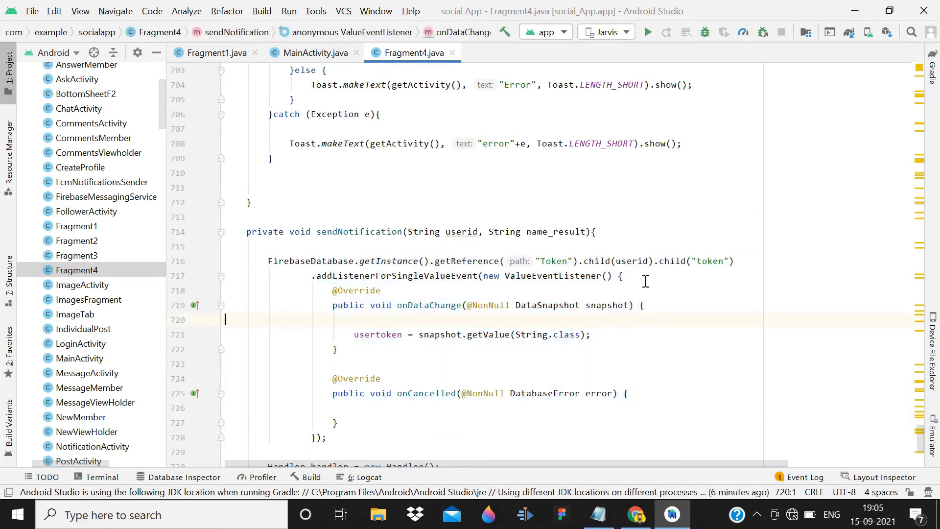
pyautogui.click(555, 261)
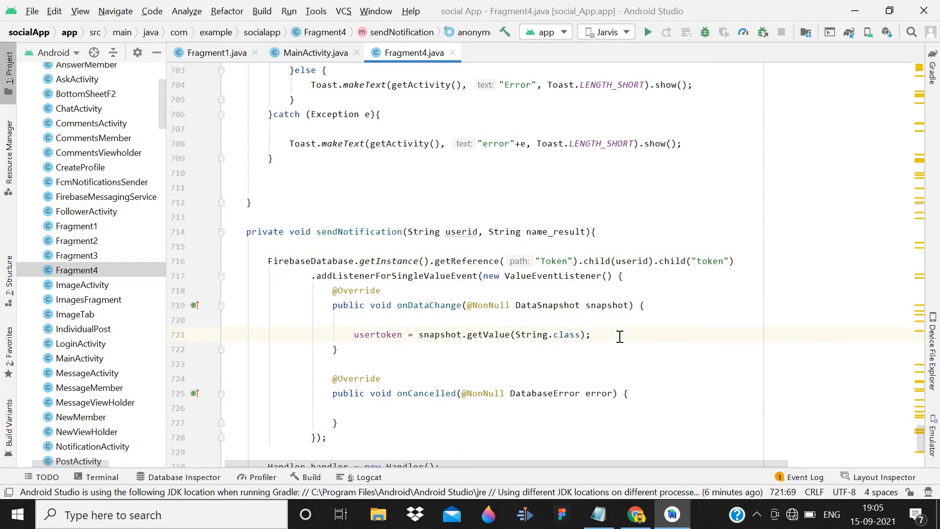
pyautogui.moveTo(367, 142)
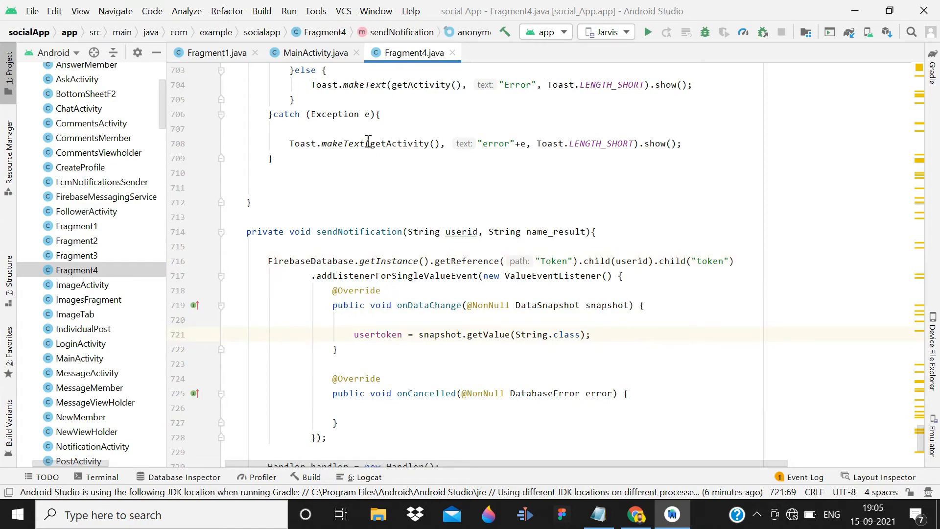
pyautogui.moveTo(269, 182)
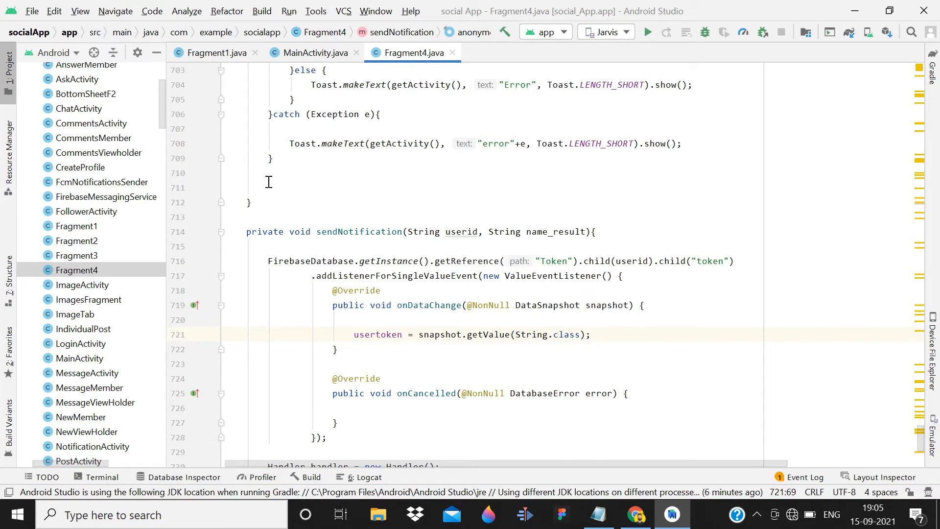
pyautogui.click(214, 53)
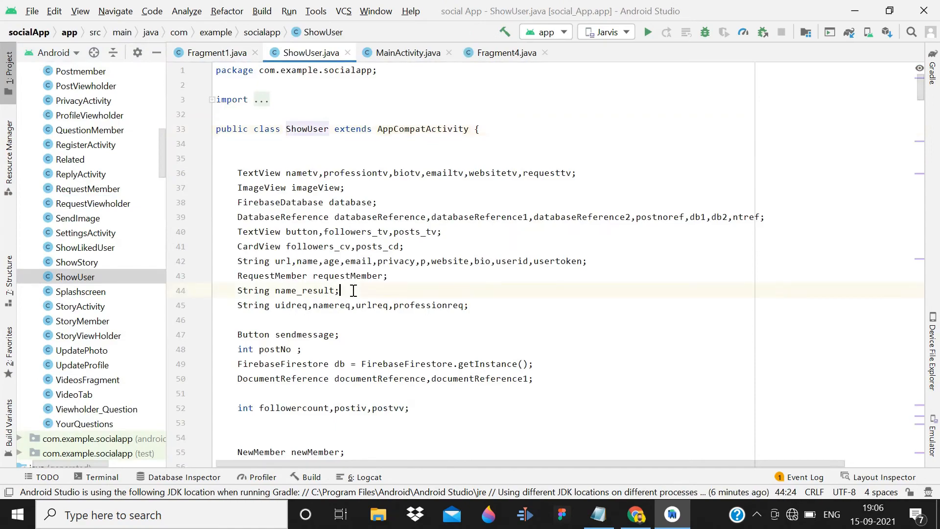
# Step: Scroll through ShowUser.java to the post-count listener area
pyautogui.scroll(-3)
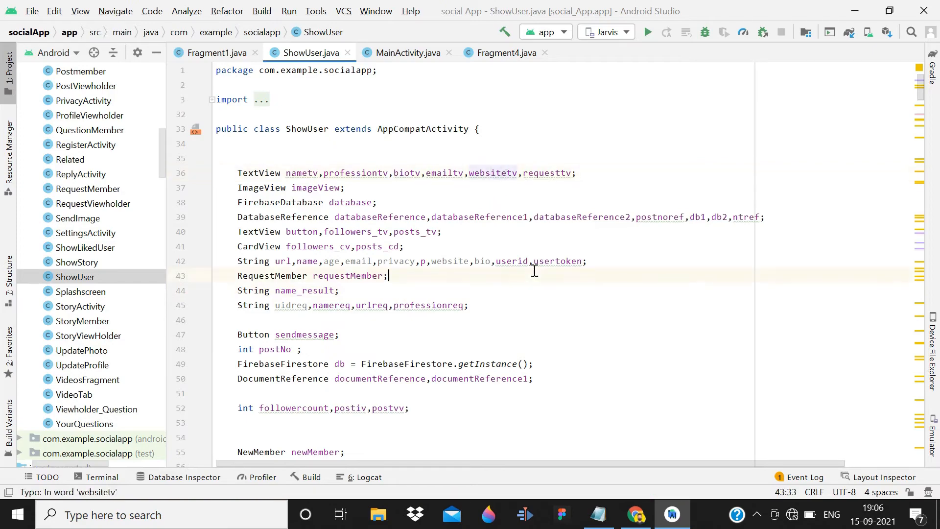
pyautogui.scroll(-3)
pyautogui.write('website')
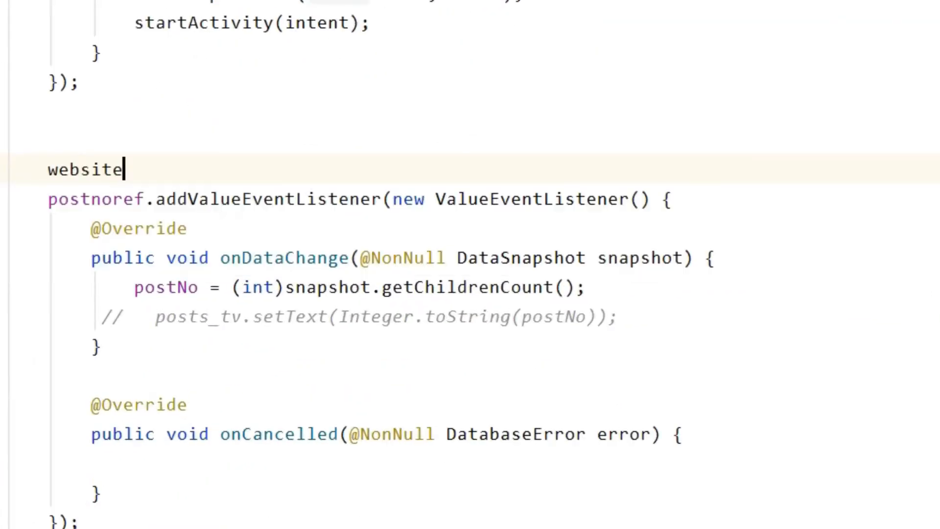
# Step: Add a websitetv View.OnClickListener with try-catch showing e.getMessage() in a LENGTH_SHORT toast
pyautogui.write('t')
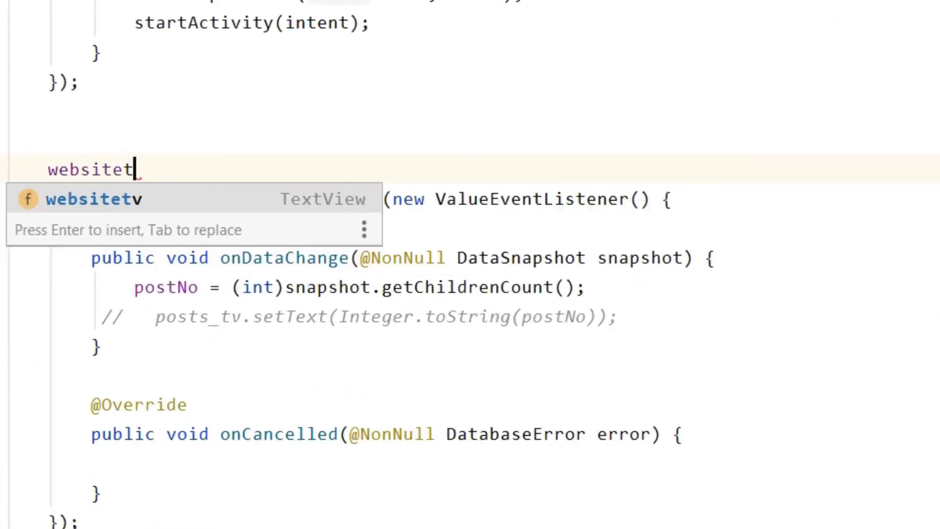
pyautogui.write('v.setOnClickListener(new View.OnClickListener() {')
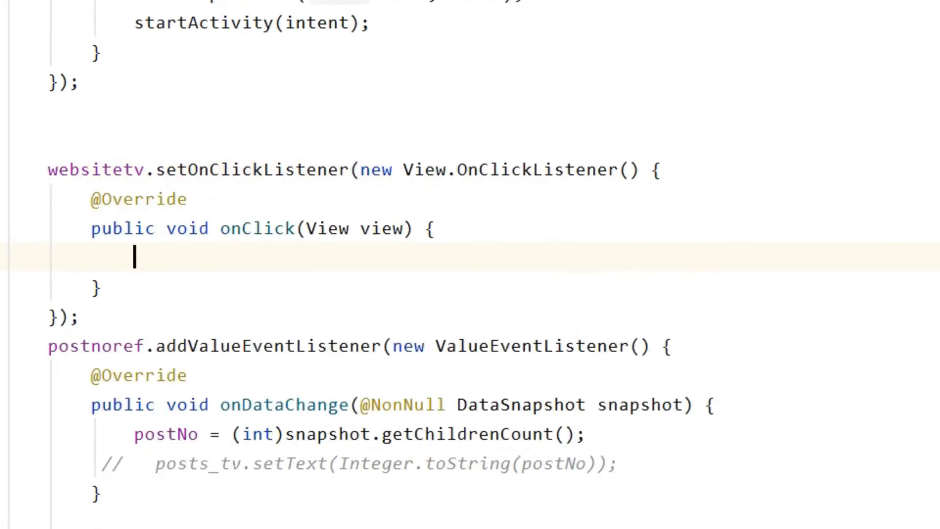
pyautogui.write('try {')
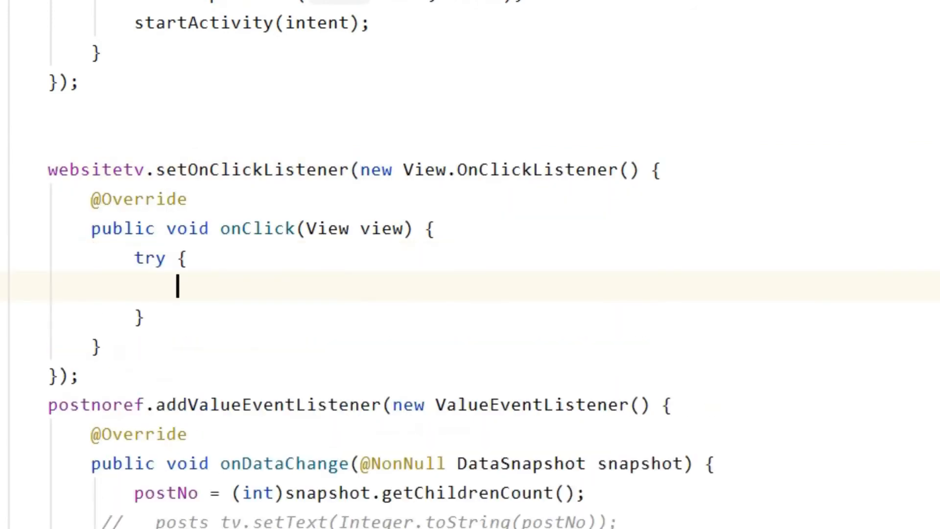
pyautogui.write('}catch (')
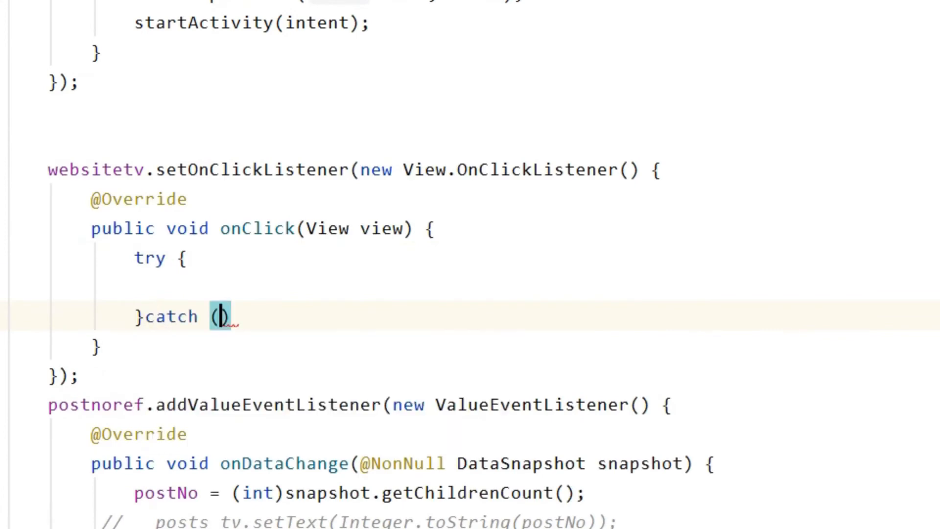
pyautogui.write('Exception e')
pyautogui.write('Toast.makeText(ShowUser.this, "", Toast.LENGTH_SHORT).show();')
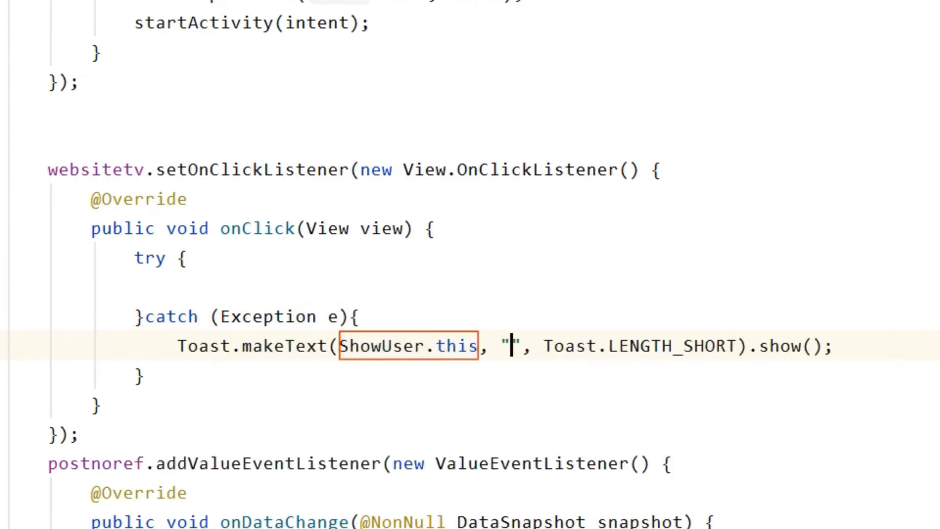
pyautogui.write('e,')
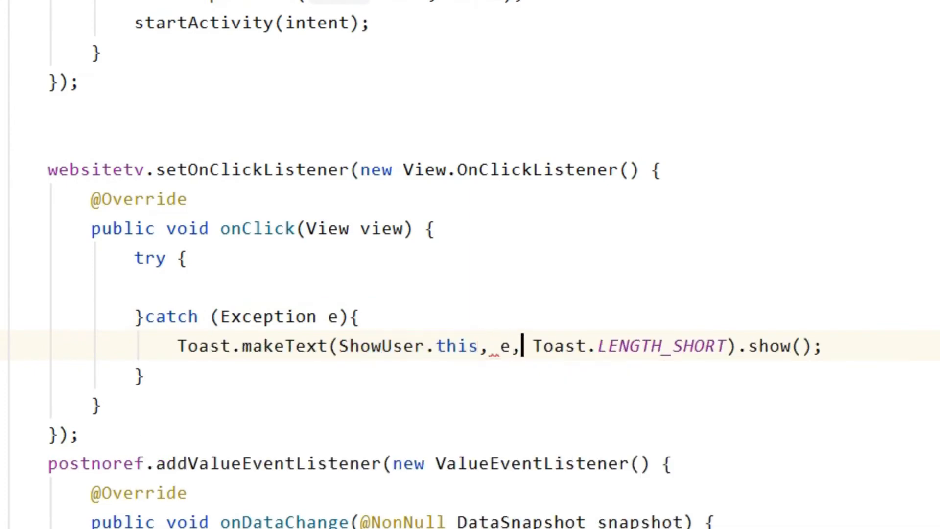
pyautogui.write('.getMessage(')
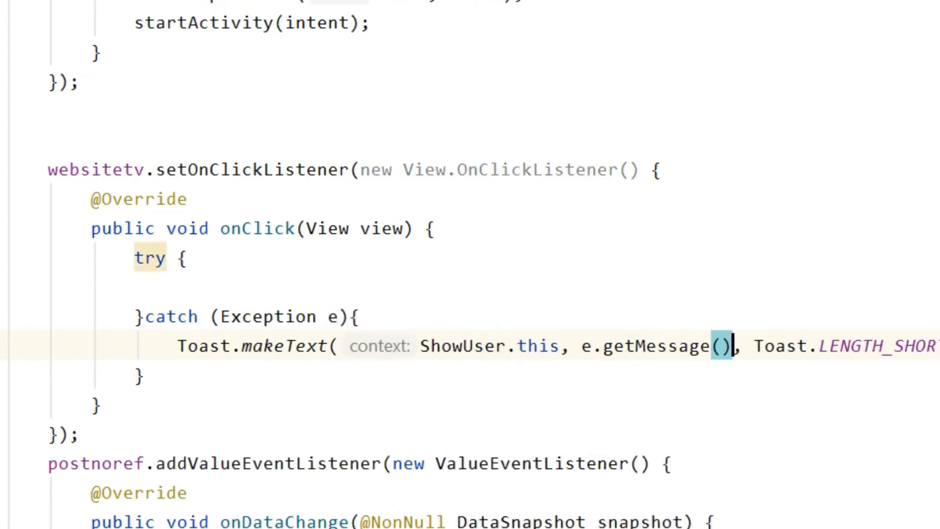
pyautogui.press('enter')
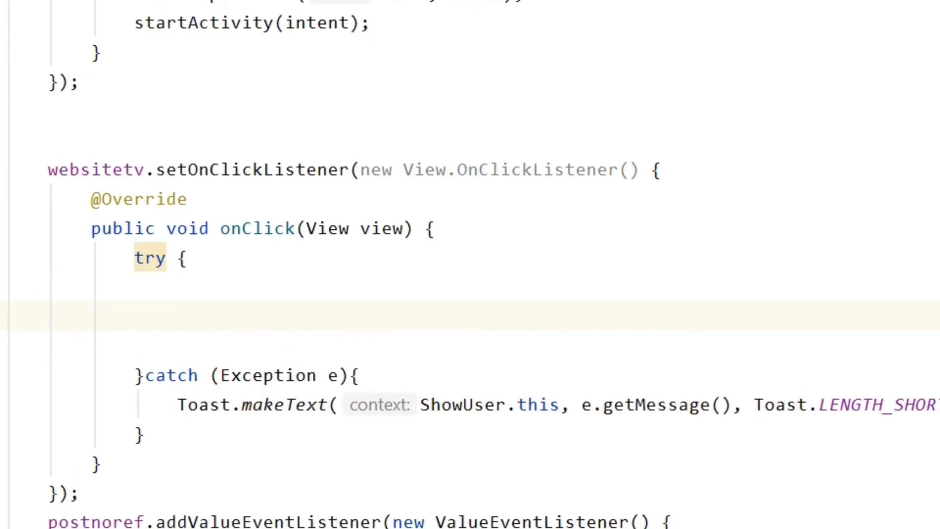
# Step: Inside the try block, declare String url = websitetv.getText().toString()
pyautogui.write('String u')
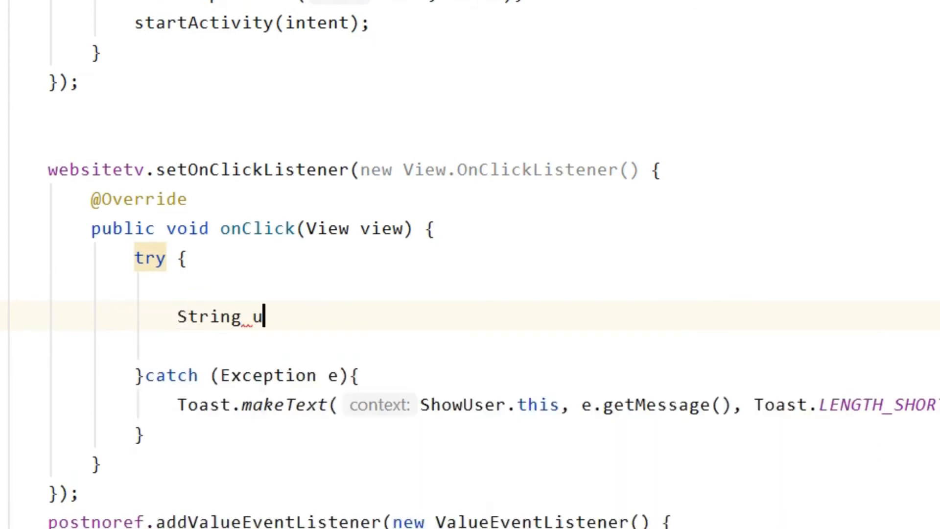
pyautogui.write('rl')
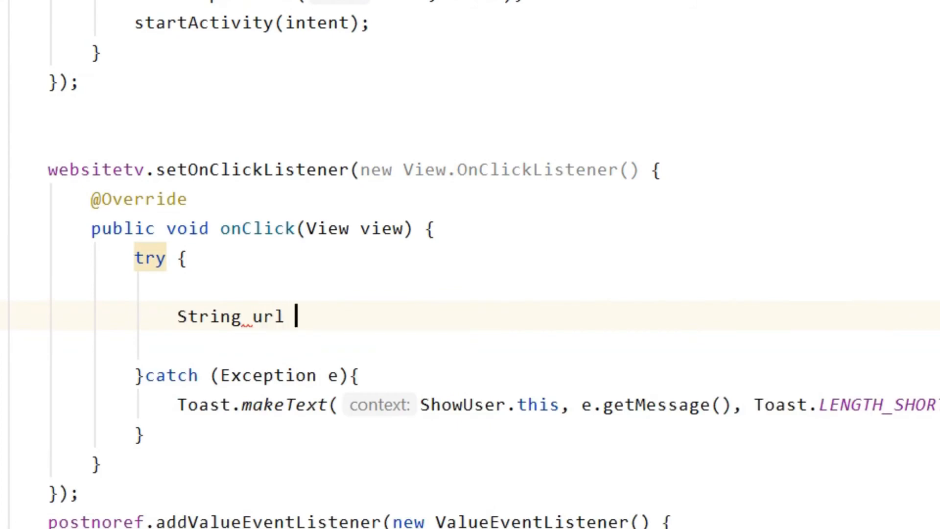
pyautogui.write('= web')
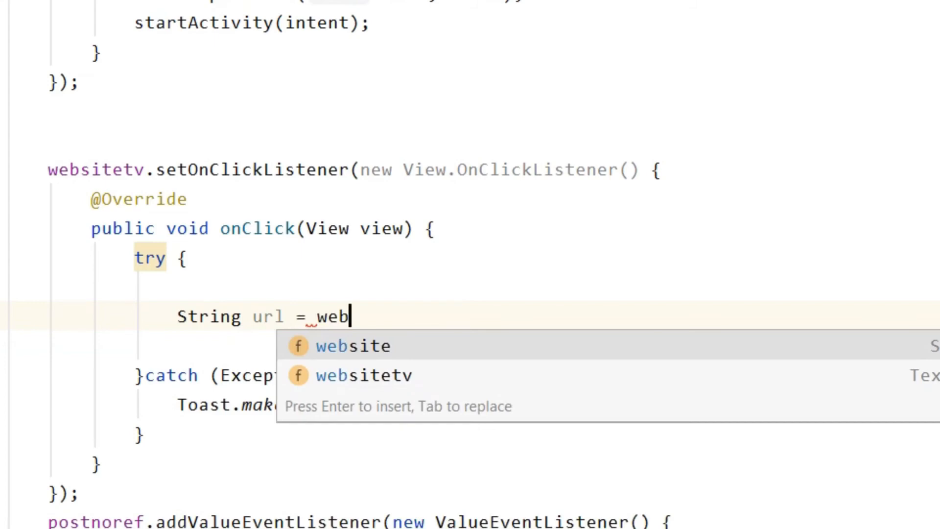
pyautogui.press('Down')
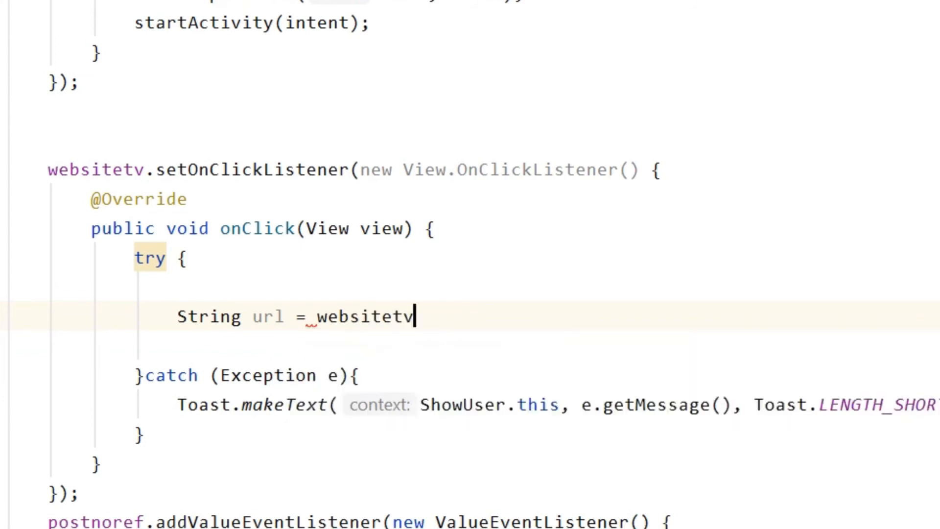
pyautogui.write('.')
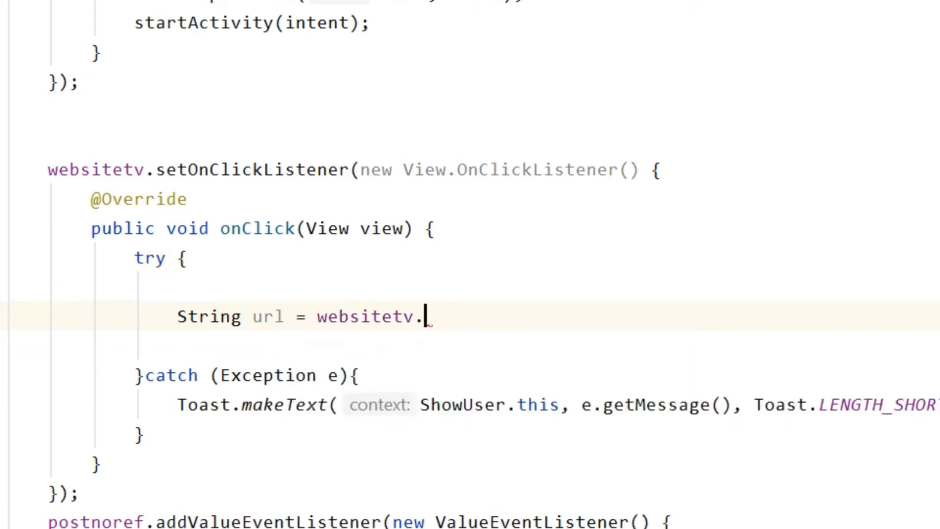
pyautogui.write('getText(')
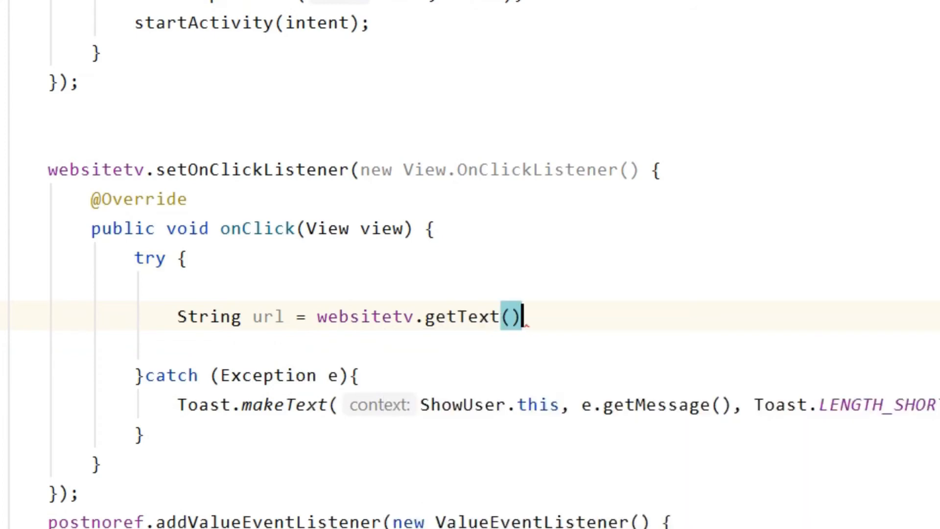
pyautogui.write('.toString();')
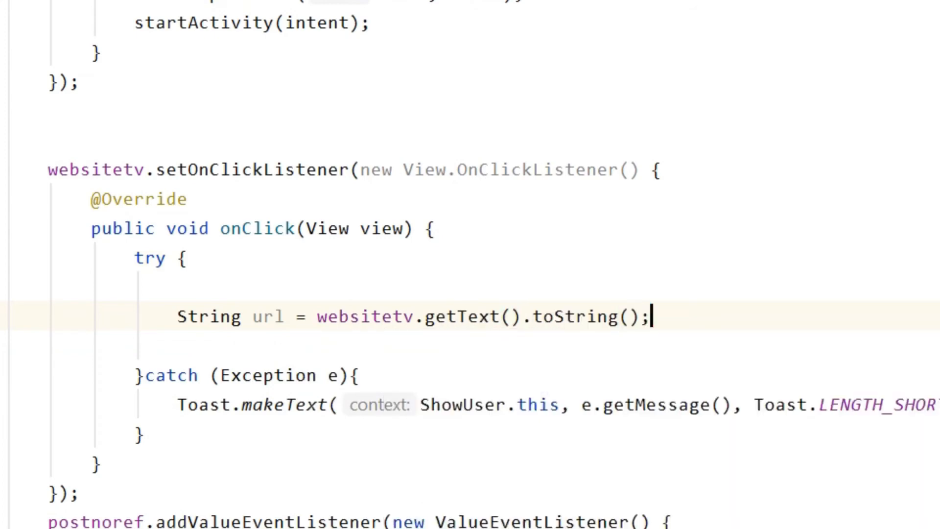
# Step: Create a new ACTION_VIEW Intent named intent
pyautogui.write('Intent')
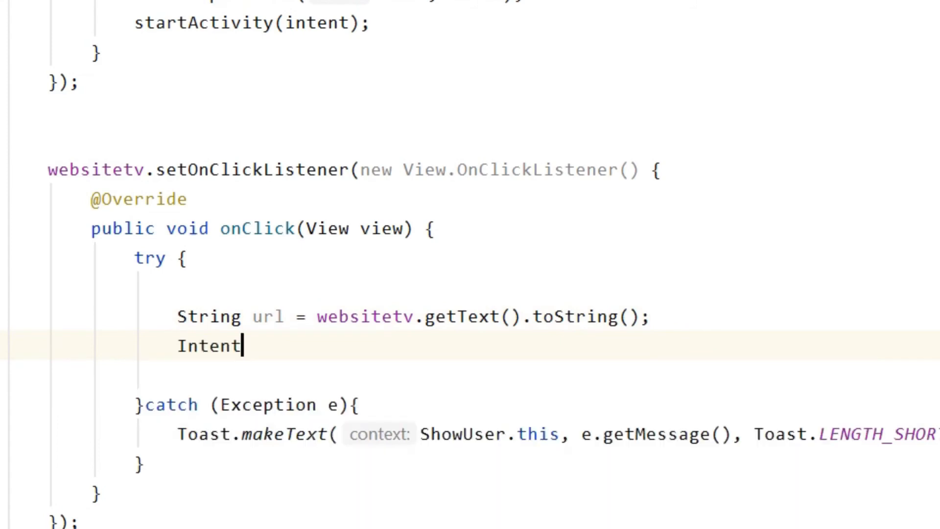
pyautogui.write('intent =')
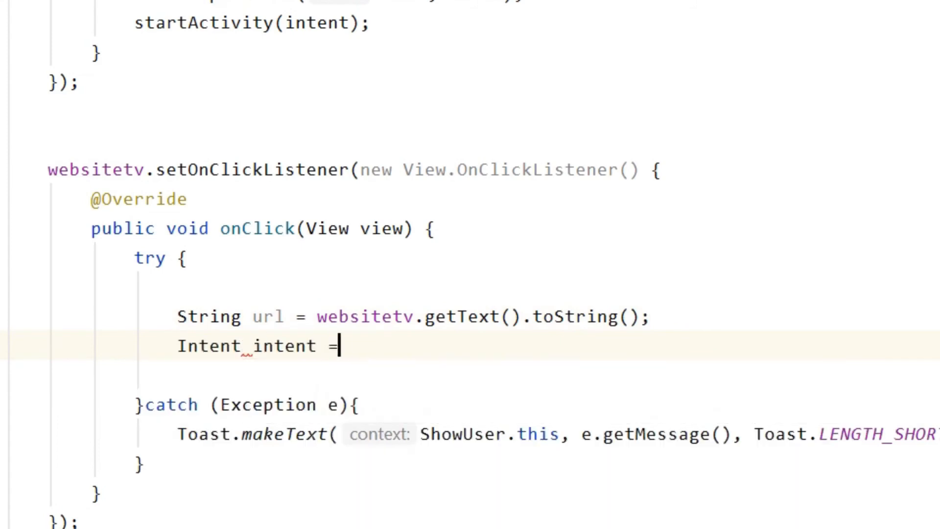
pyautogui.write('newMember')
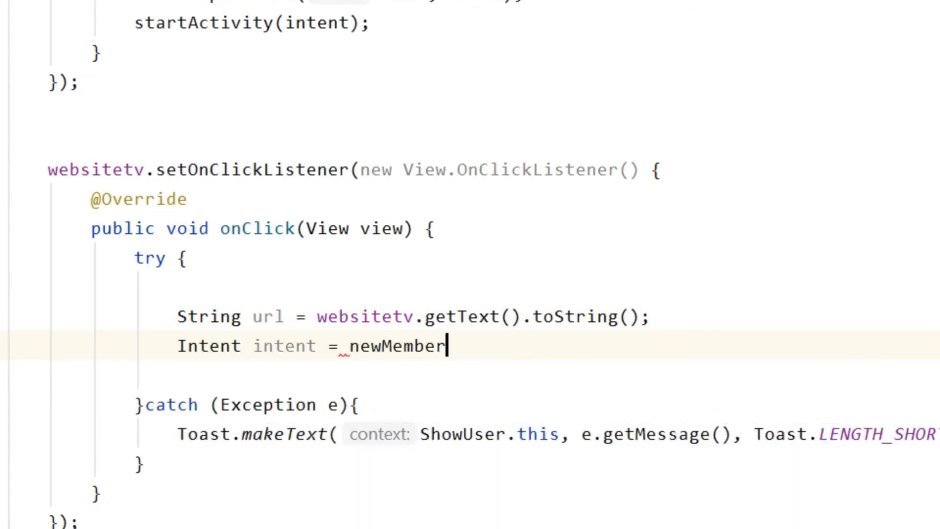
pyautogui.write('new In')
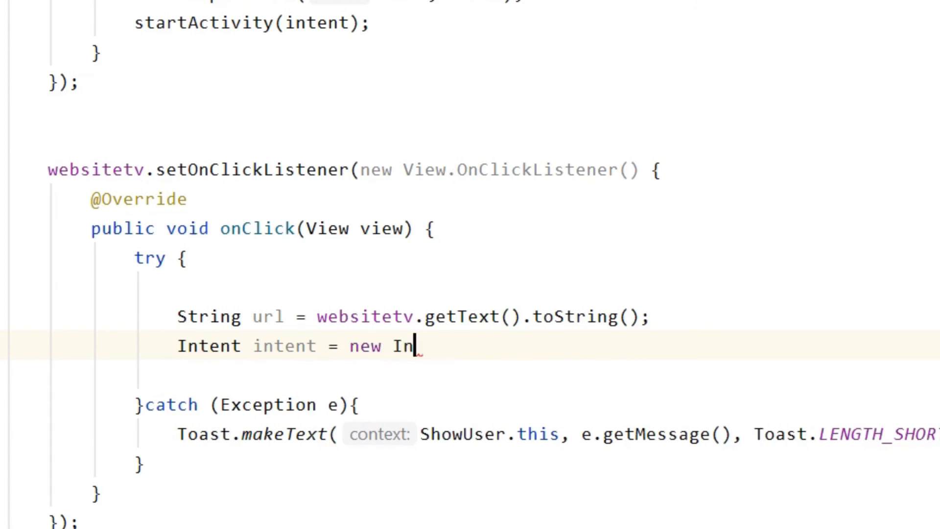
pyautogui.write('tent()')
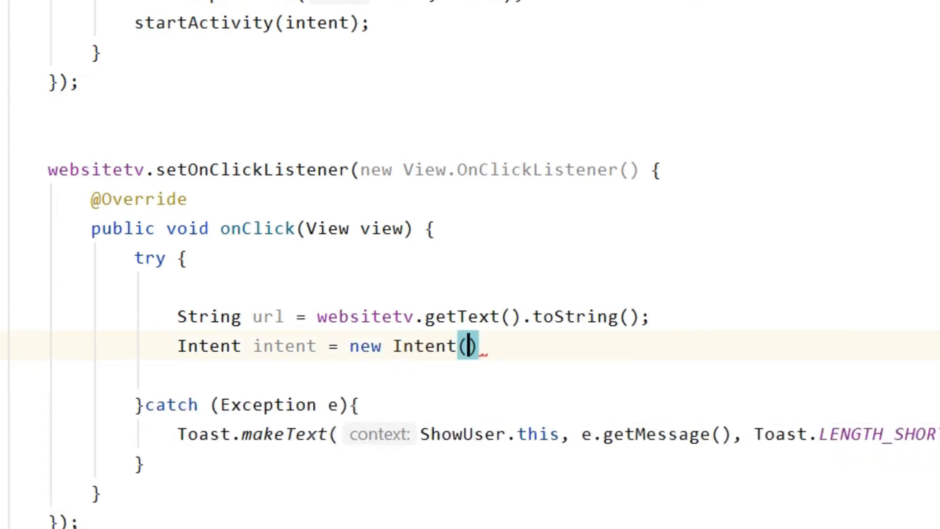
pyautogui.write('Intent.ACTION_VIEW')
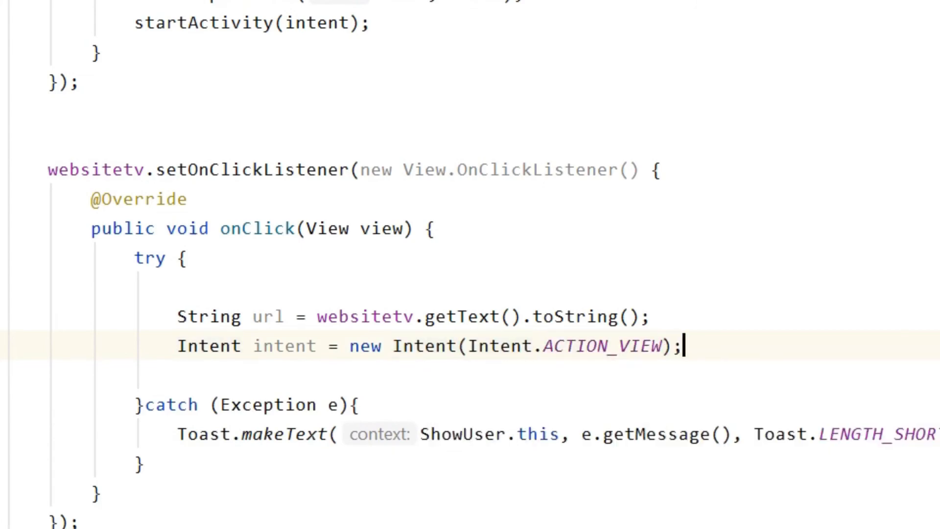
pyautogui.write('intent')
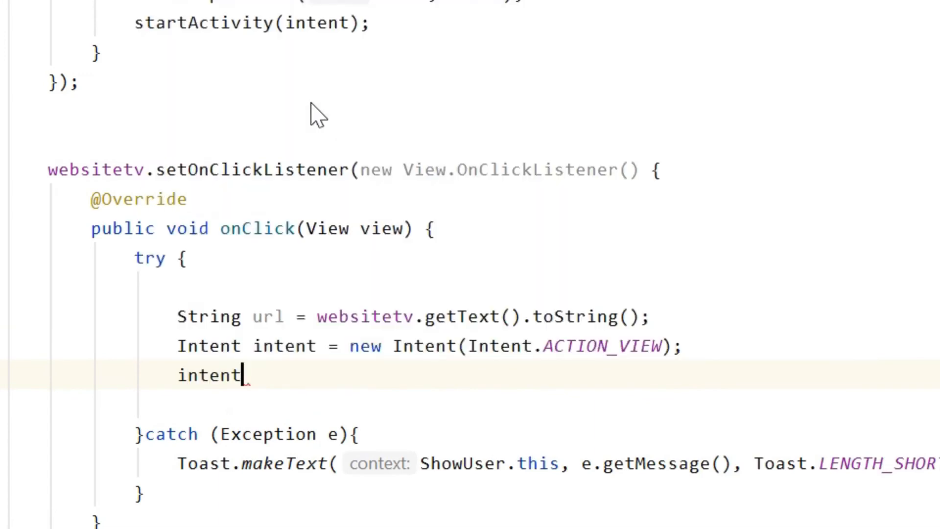
# Step: Set the intent's data to Uri.parse(url) and call startActivity(intent)
pyautogui.write('.setData(')
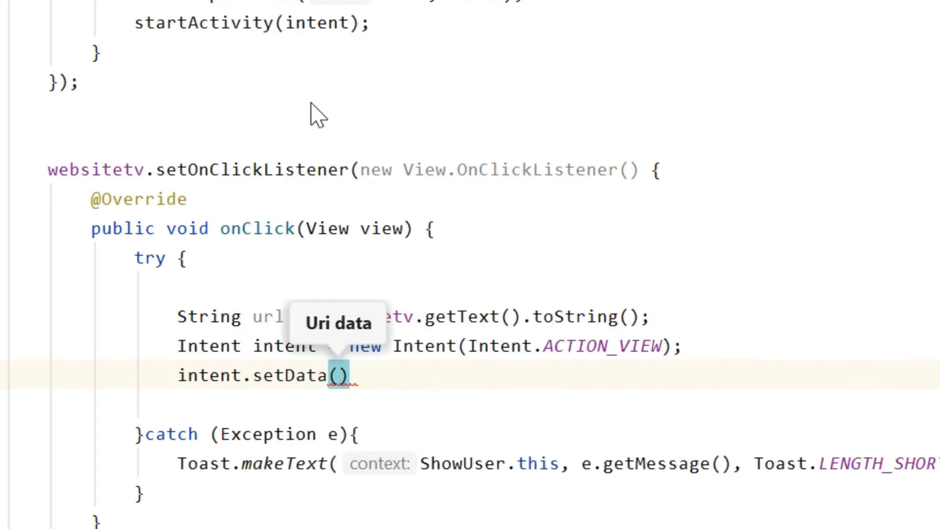
pyautogui.write('Uri.parse(')
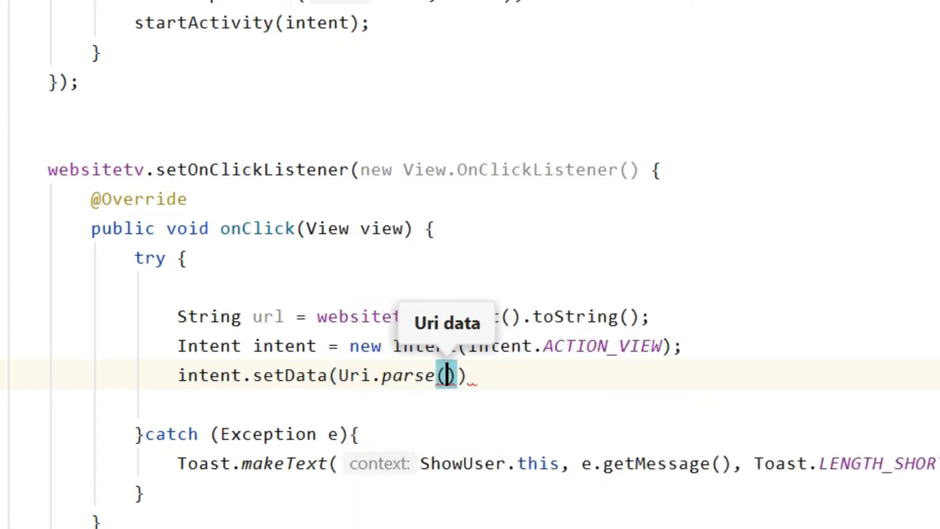
pyautogui.write('url')
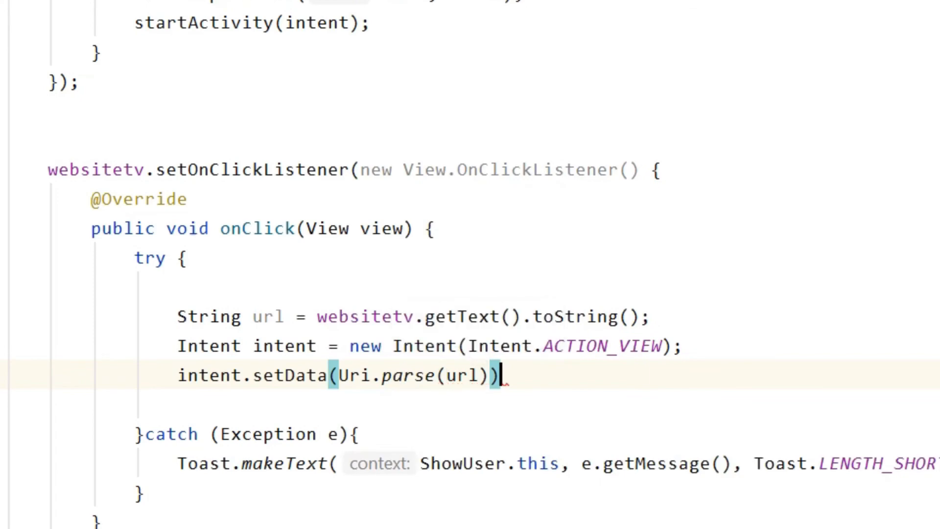
pyautogui.write('st')
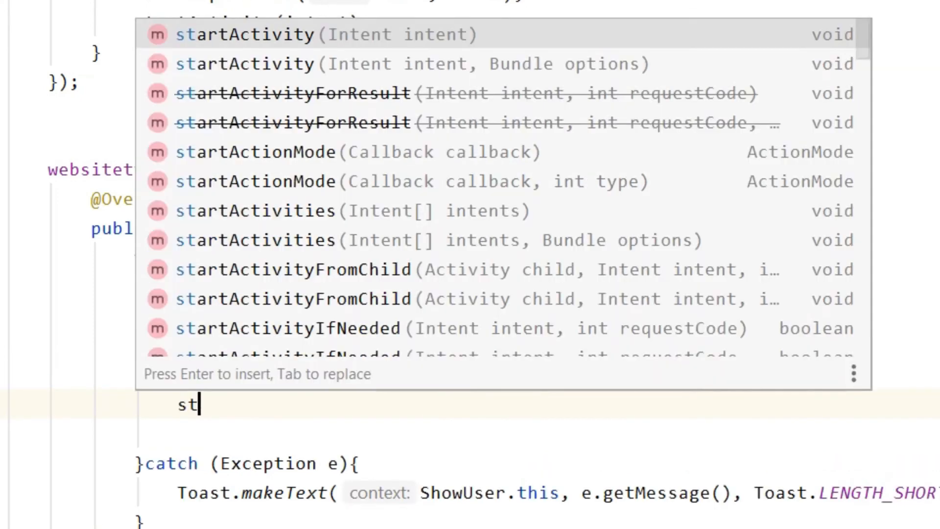
pyautogui.press('Enter')
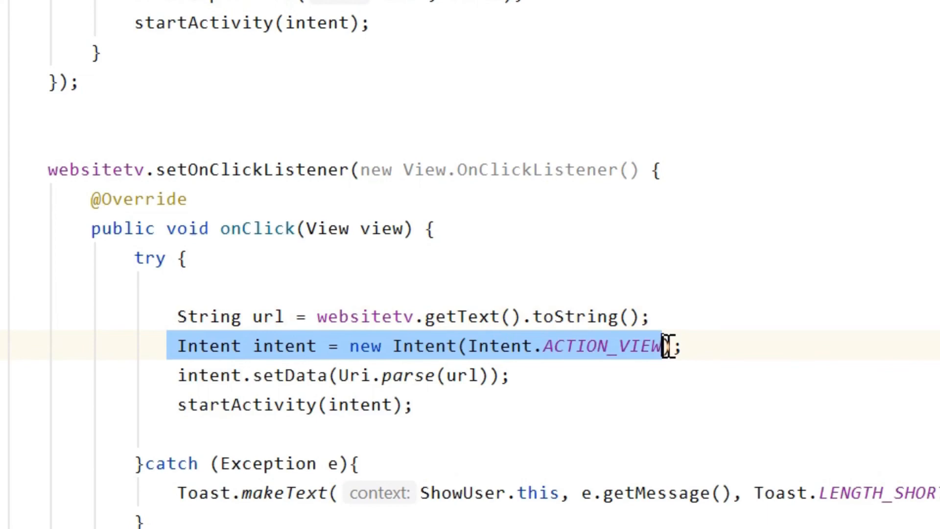
pyautogui.moveTo(384, 360)
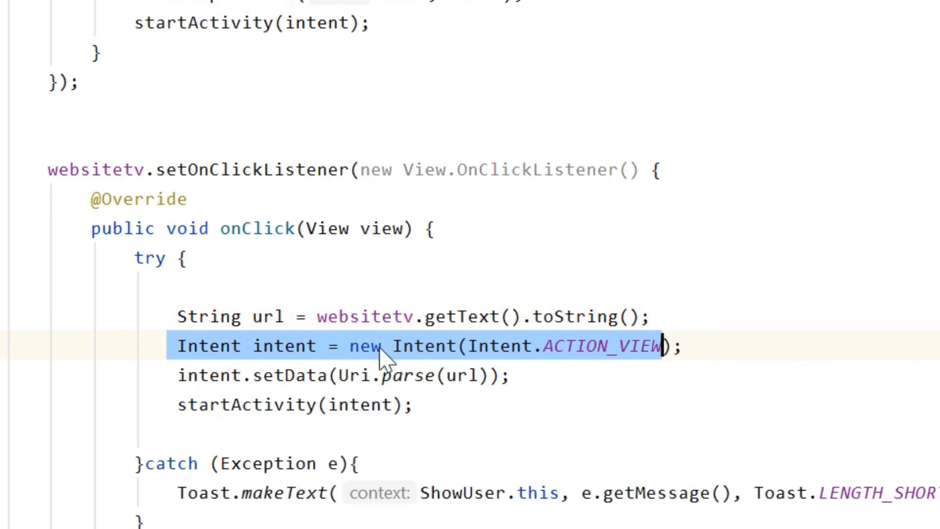